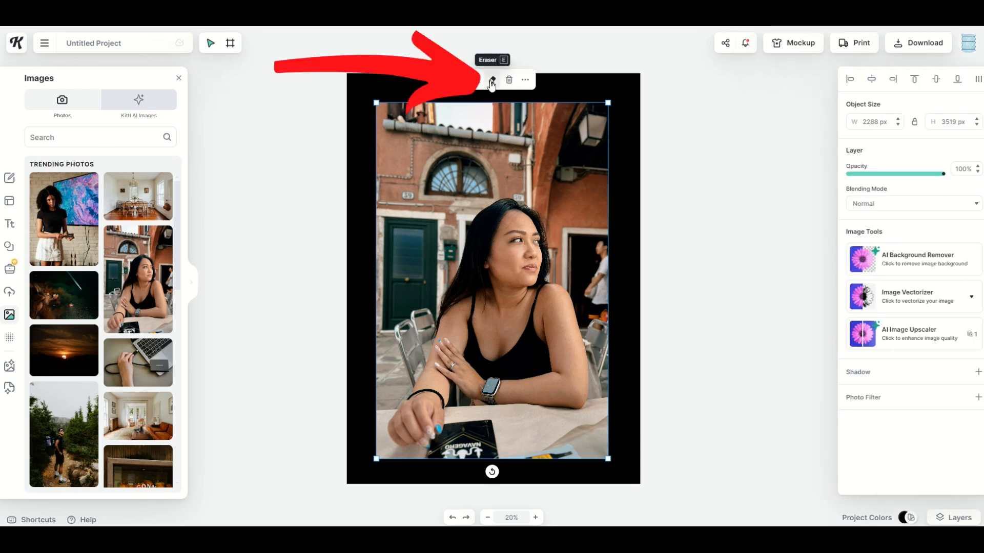
# - Erase freehand scribbles across the upper half of the woman's portrait photo
pyautogui.click(490, 80)
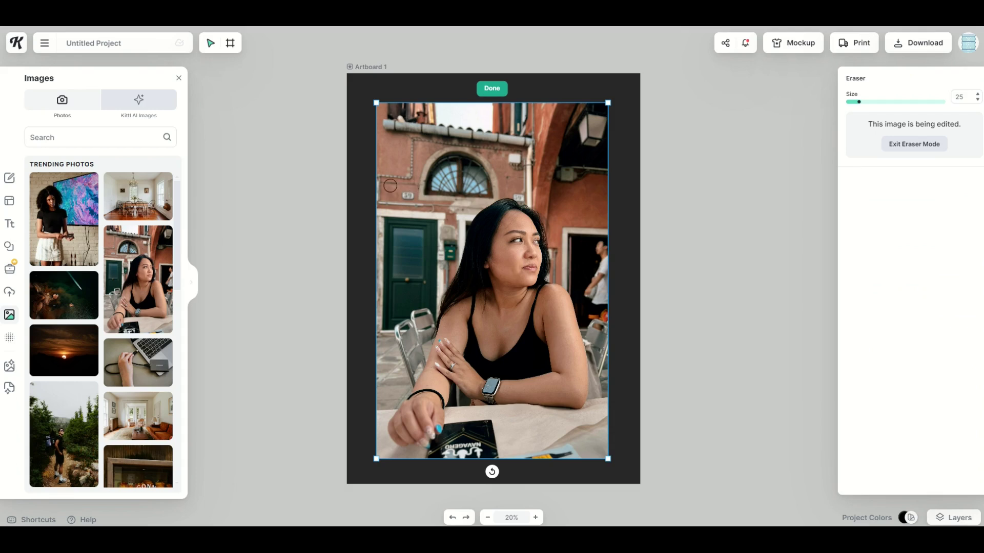
pyautogui.moveTo(391, 185); pyautogui.dragTo(624, 347)
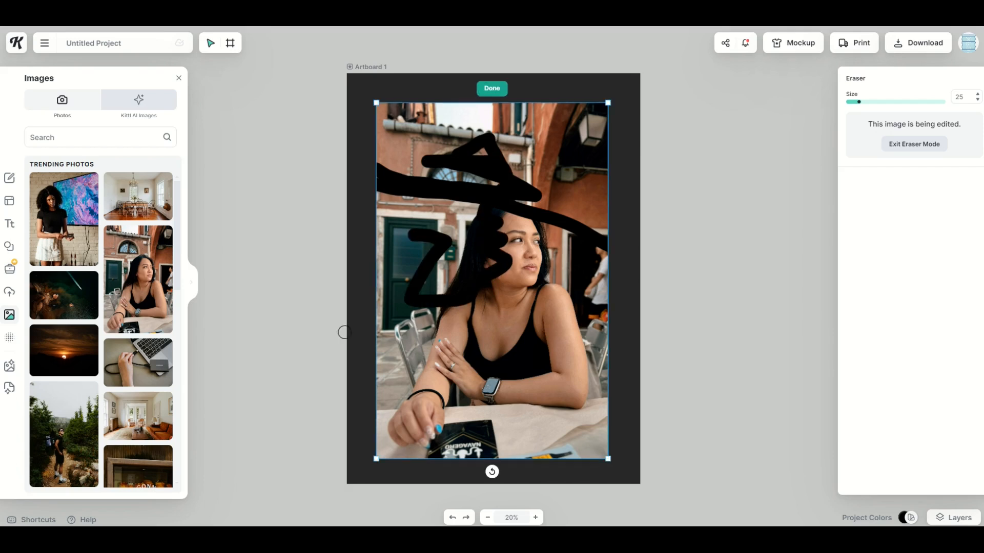
pyautogui.moveTo(328, 246)
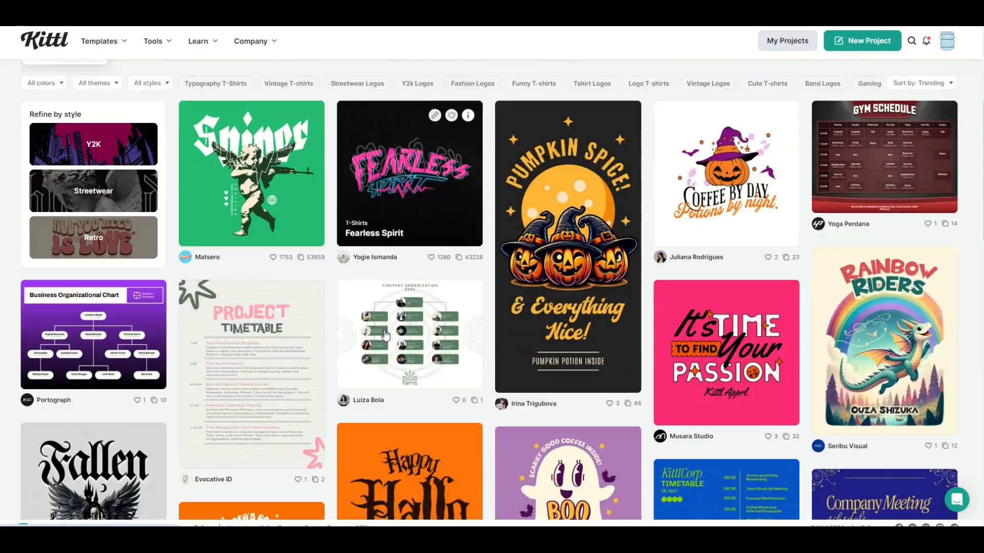
pyautogui.scroll(-3)
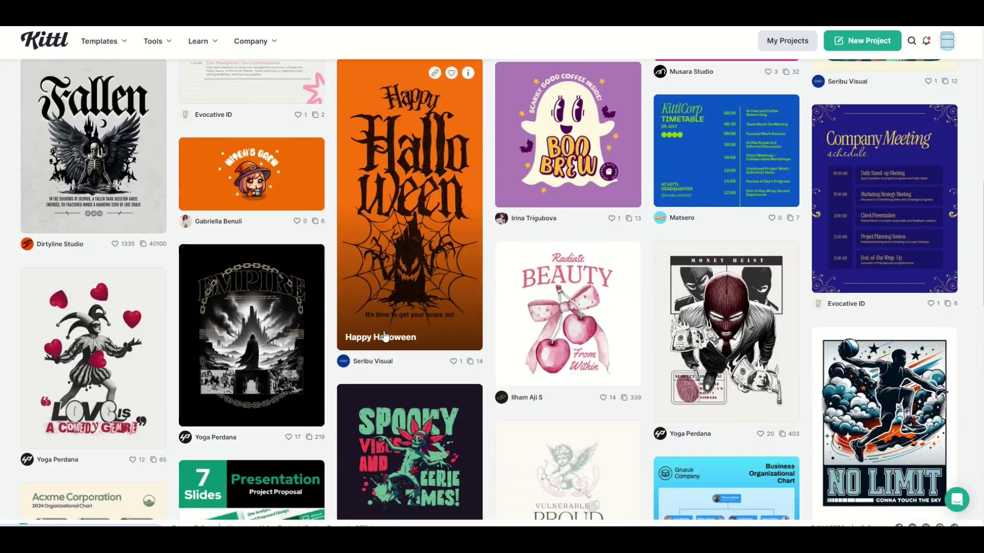
pyautogui.scroll(-3)
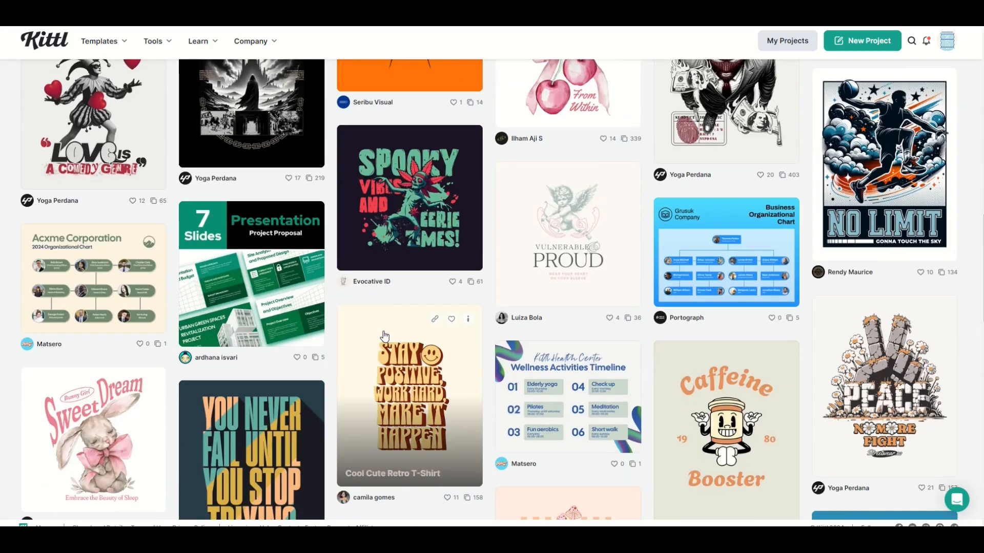
pyautogui.scroll(-3)
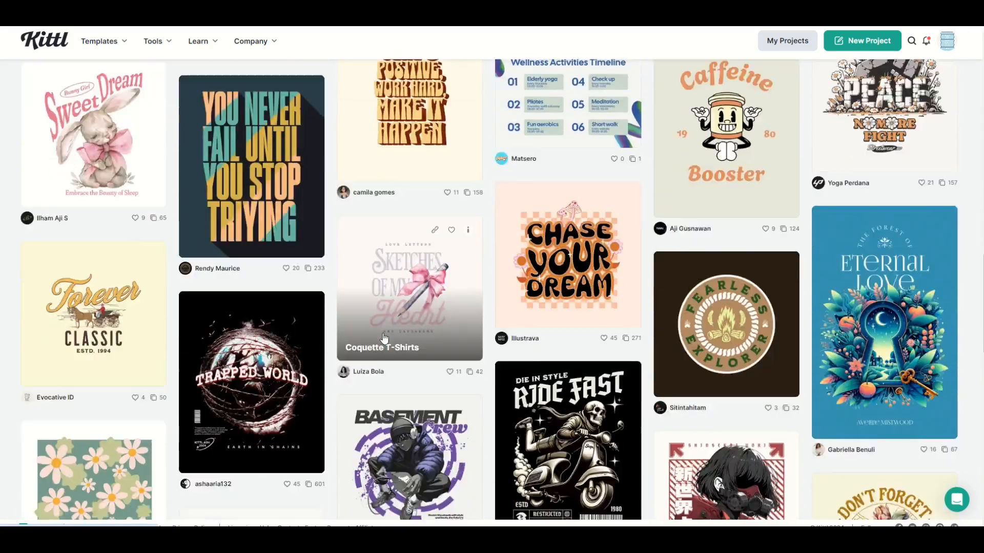
pyautogui.scroll(-3)
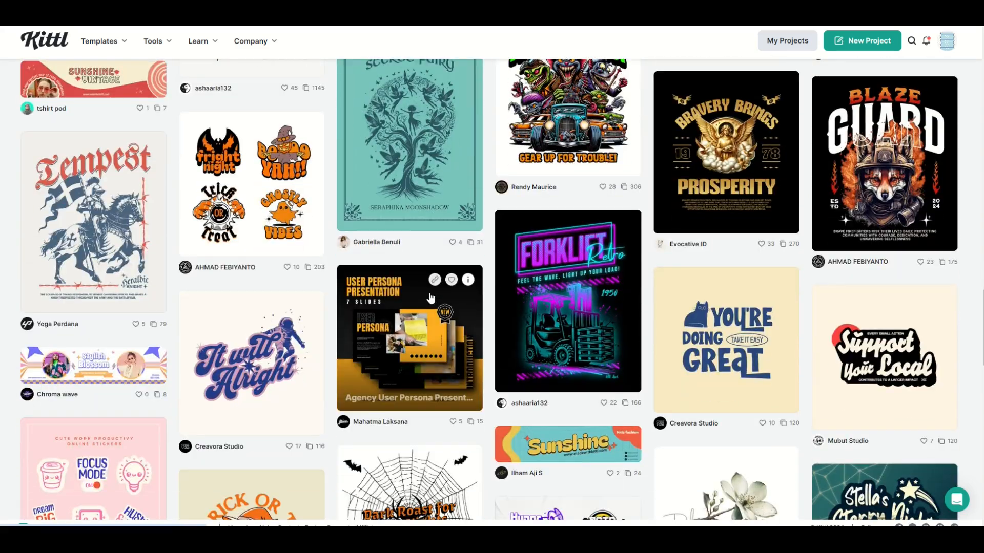
pyautogui.moveTo(545, 297)
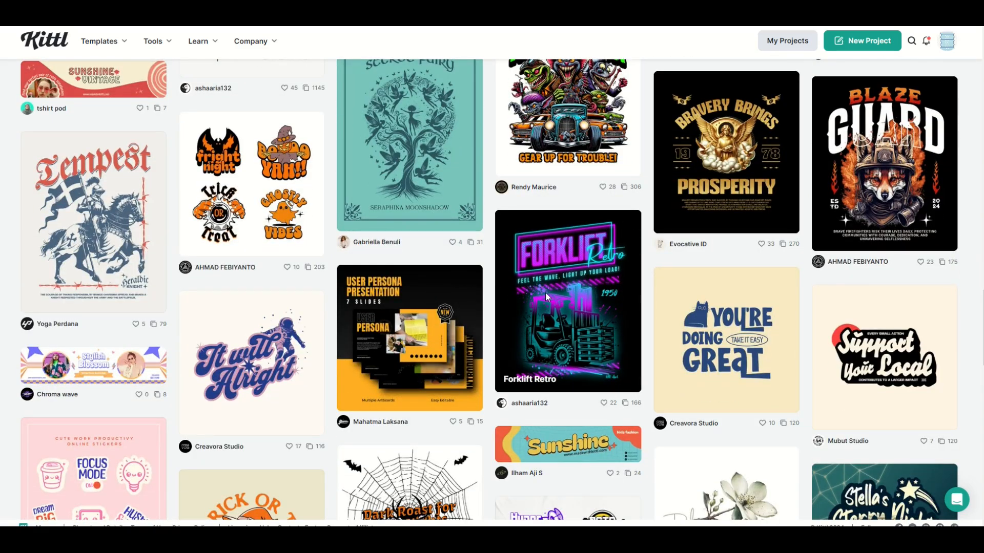
# - Open the Forklift Retro template and change its FORKLIFT headline to ZEN
pyautogui.click(568, 301)
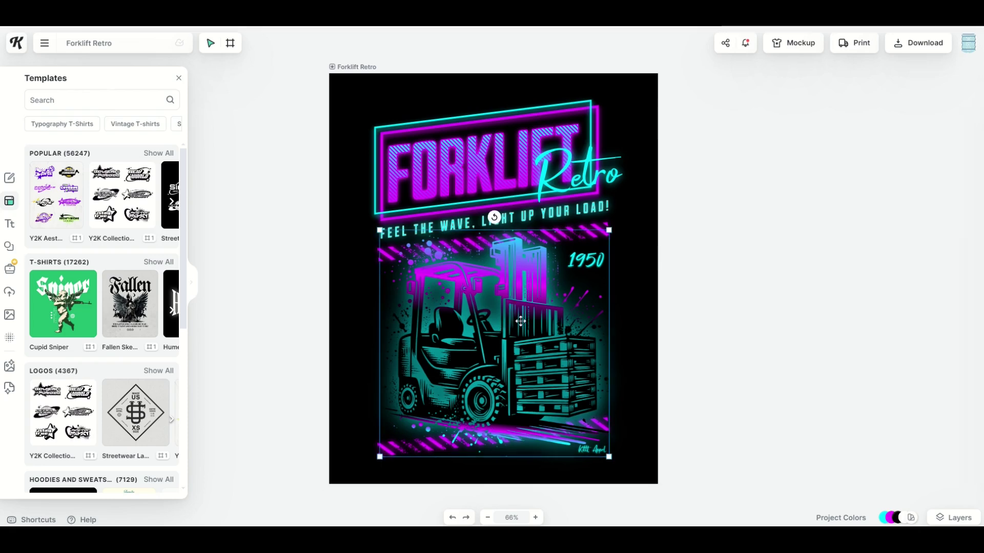
pyautogui.click(518, 322)
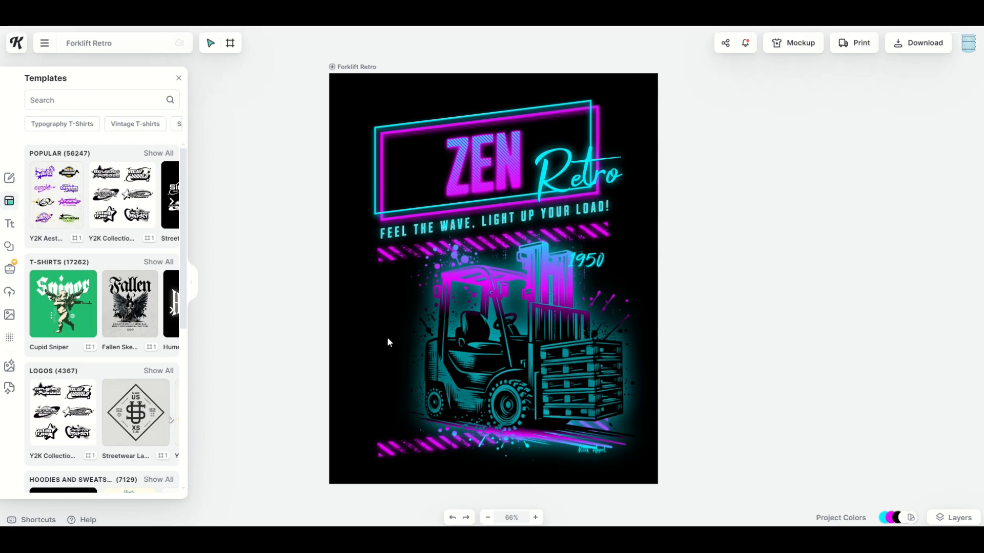
pyautogui.moveTo(376, 348)
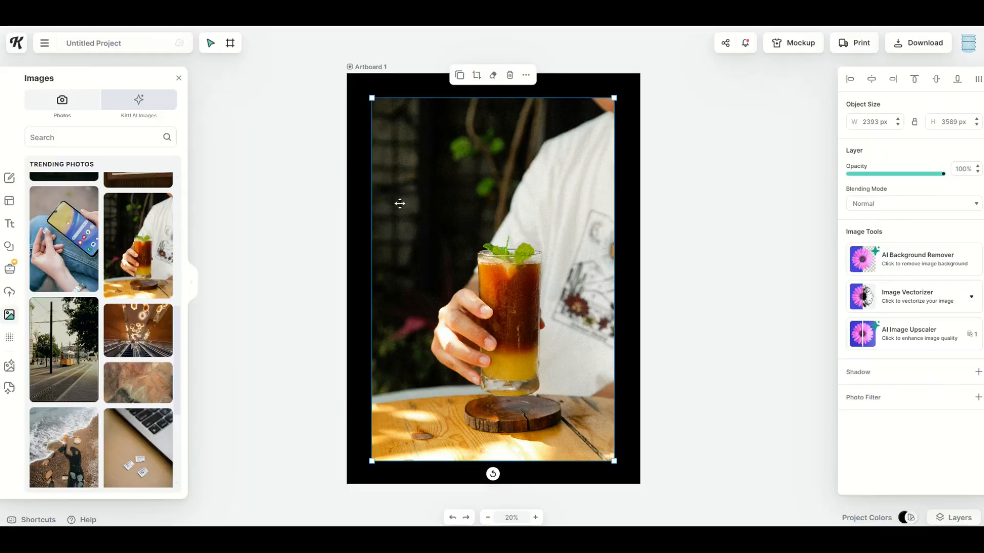
pyautogui.moveTo(558, 400)
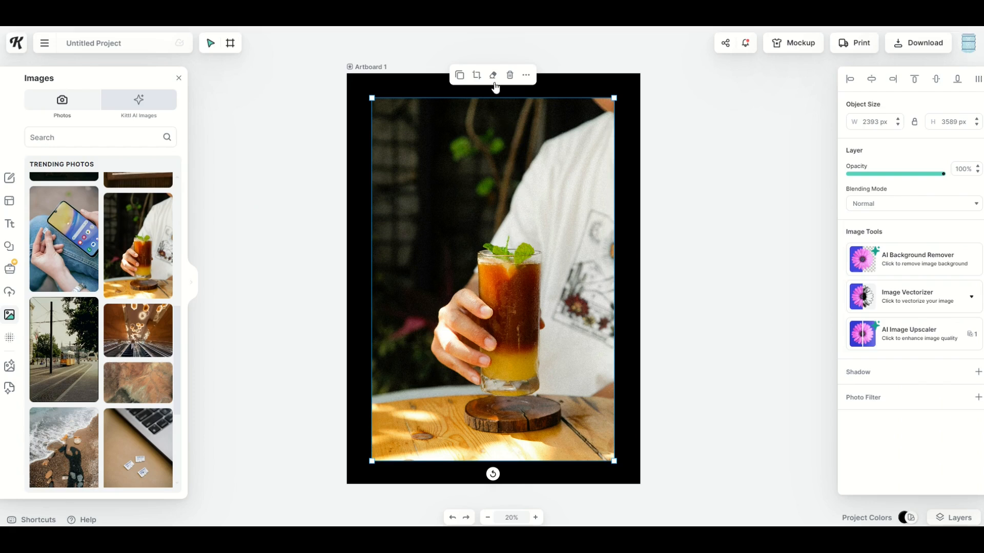
# - Erase thick strokes on the drink photo with eraser size 126, then undo two strokes
pyautogui.click(493, 75)
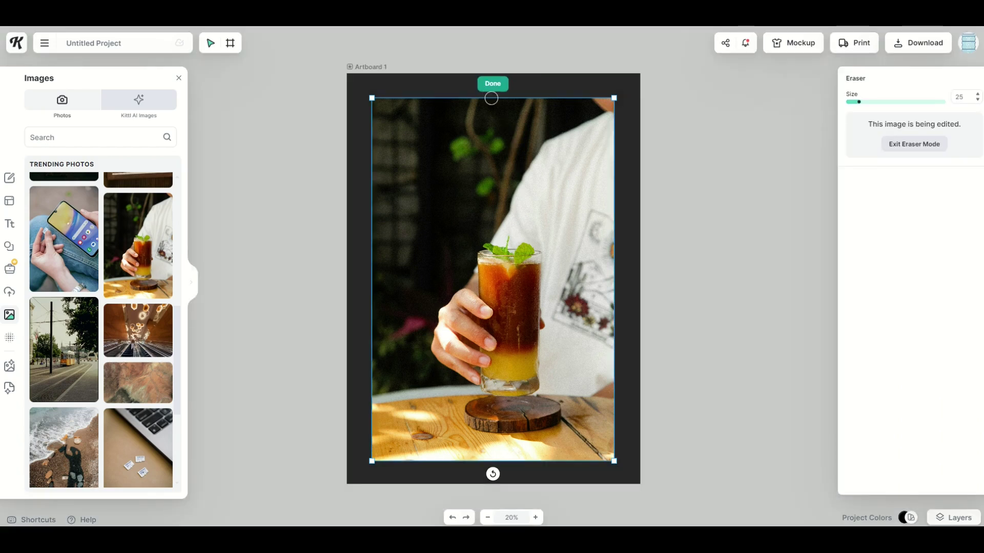
pyautogui.moveTo(445, 198)
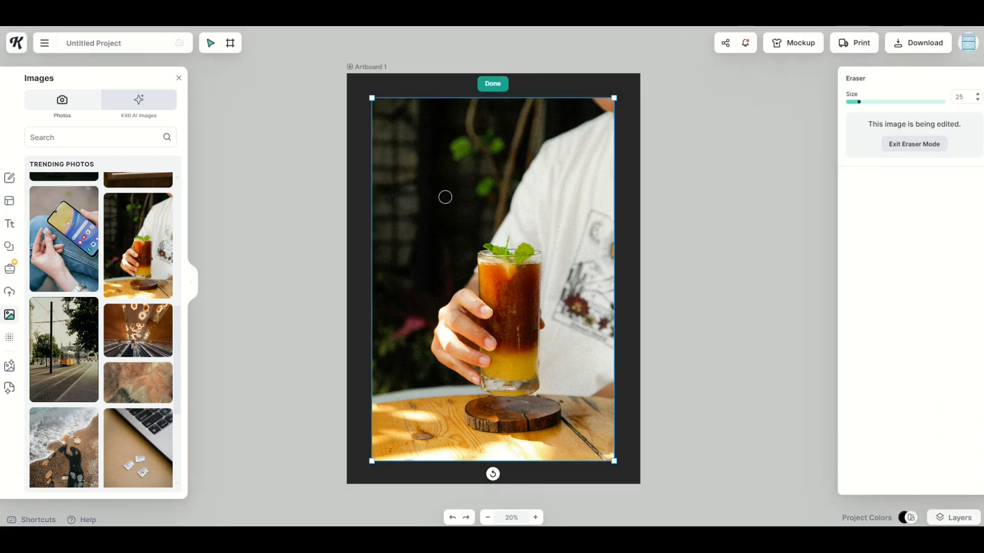
pyautogui.moveTo(439, 200)
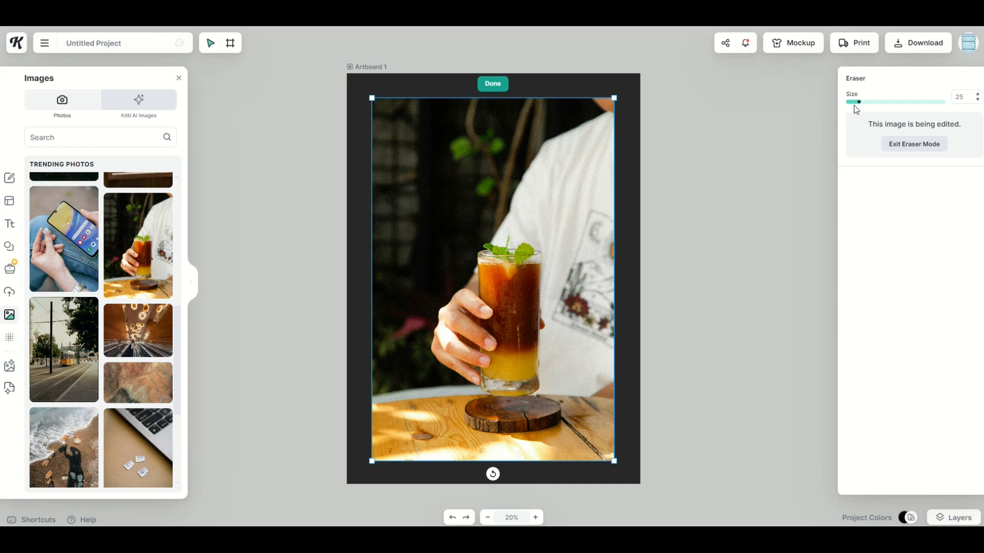
pyautogui.moveTo(858, 101); pyautogui.dragTo(901, 101)
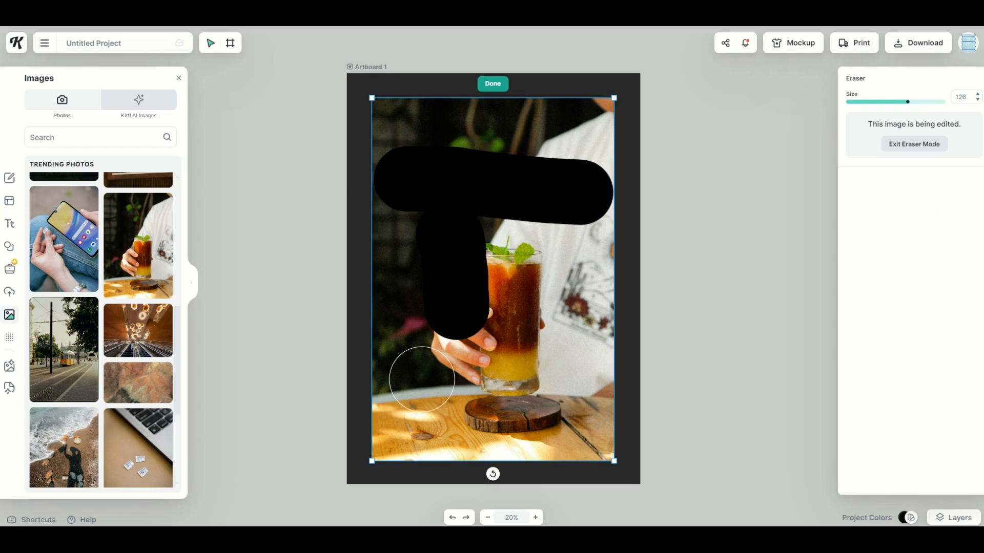
pyautogui.press('Ctrl+z')
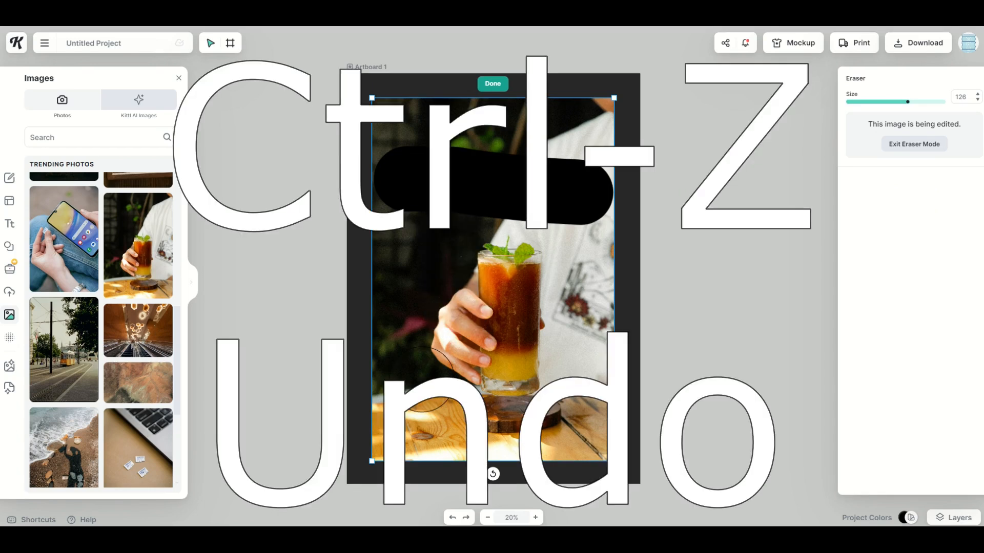
pyautogui.press('Ctrl+z')
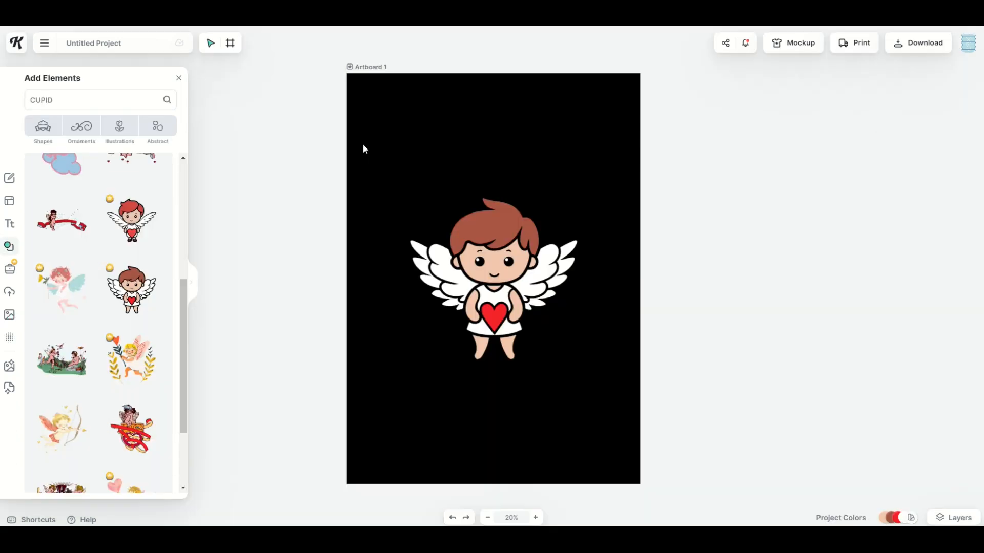
pyautogui.moveTo(564, 343)
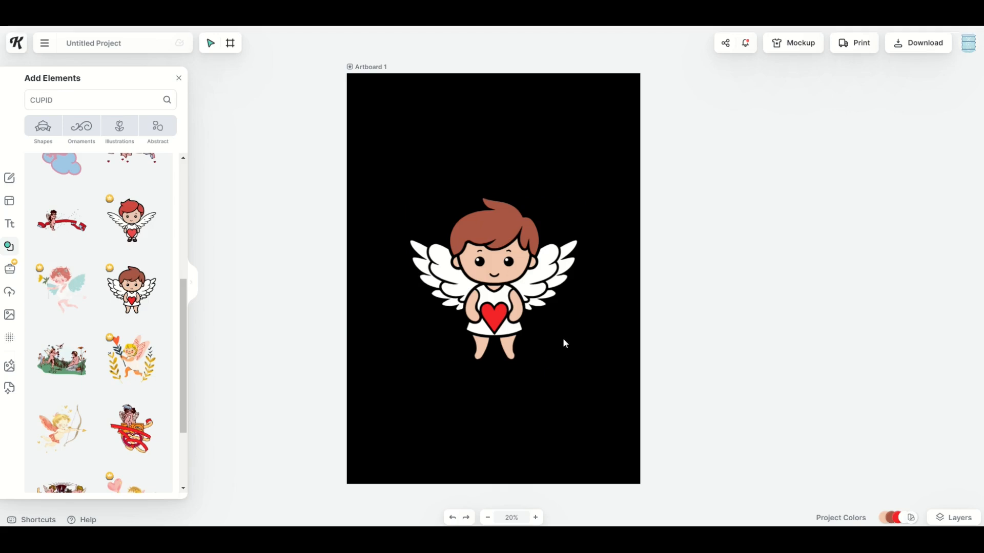
# - Recolour the cupid's F42328 red heart to green 00FF15 in the Solid Color picker
pyautogui.click(513, 272)
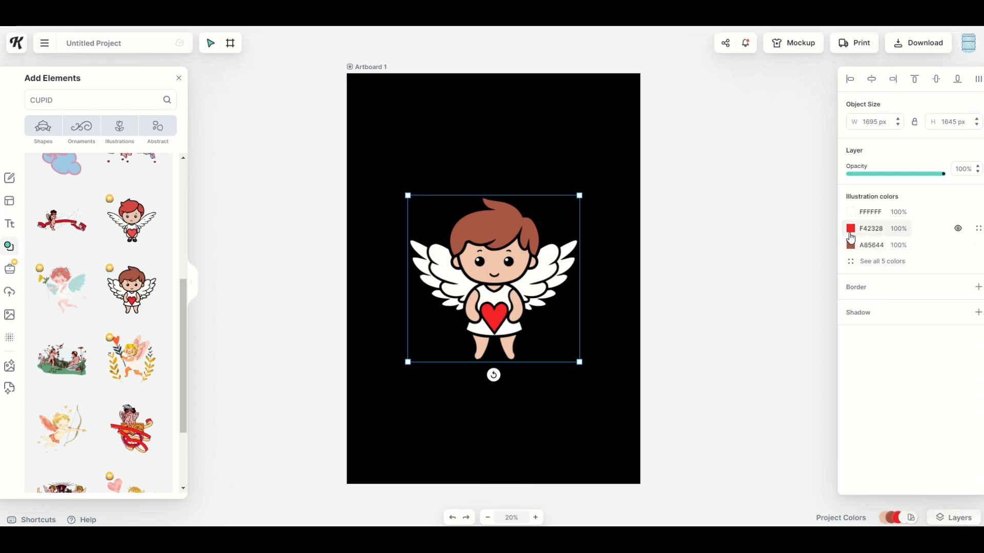
pyautogui.click(850, 229)
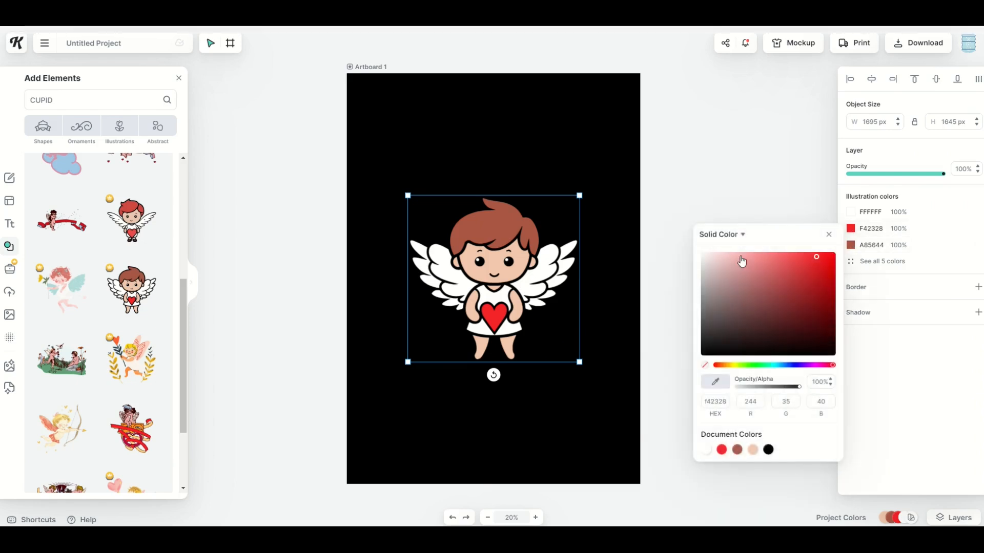
pyautogui.click(703, 257)
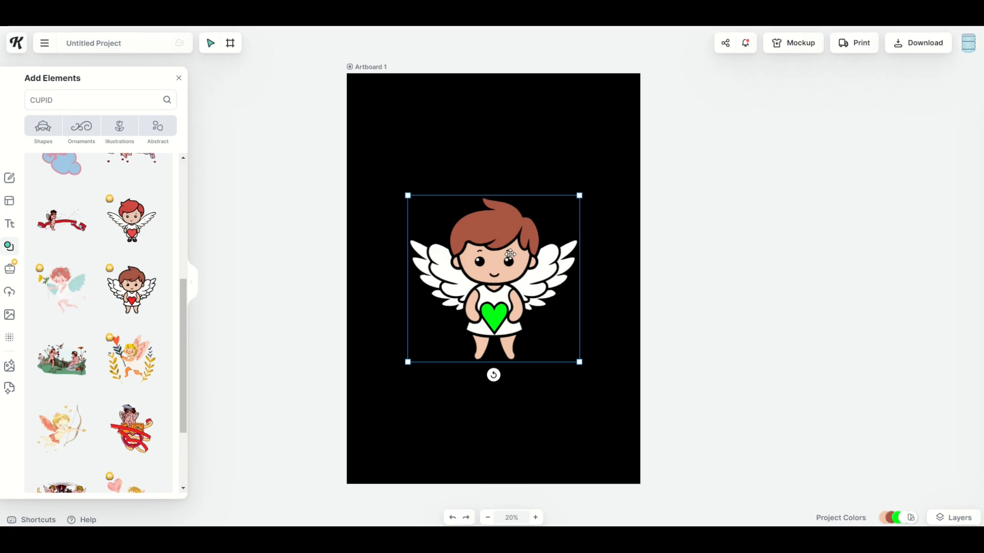
pyautogui.click(495, 257)
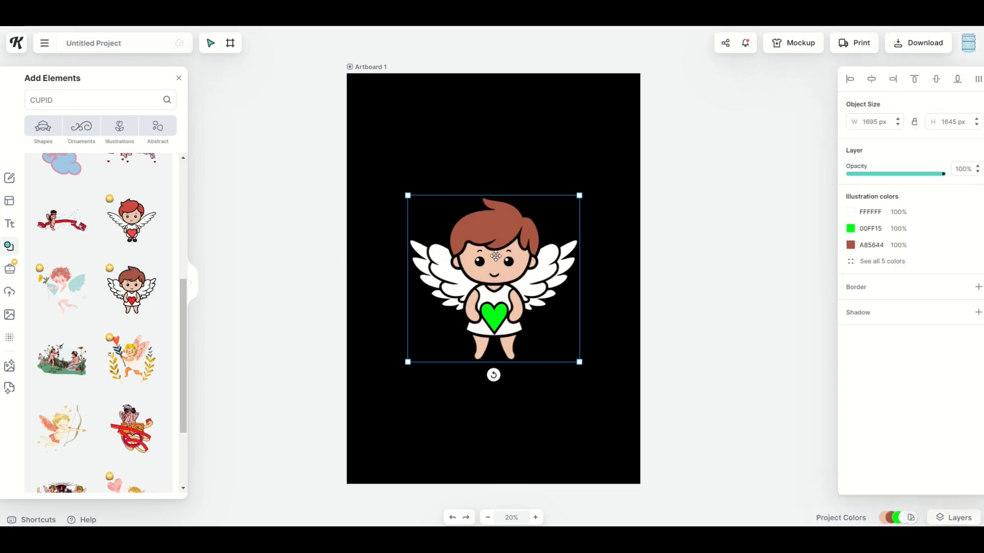
pyautogui.moveTo(417, 174)
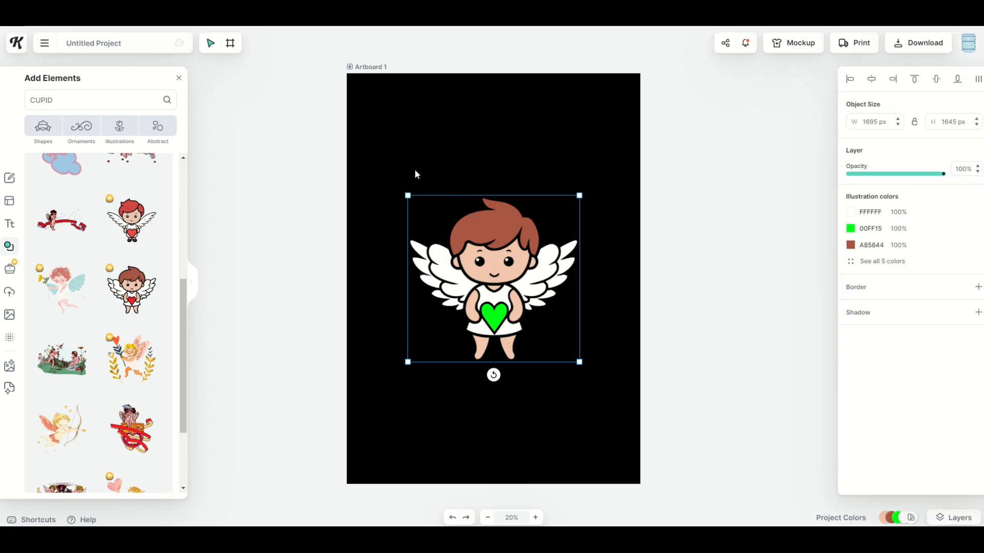
pyautogui.moveTo(410, 166)
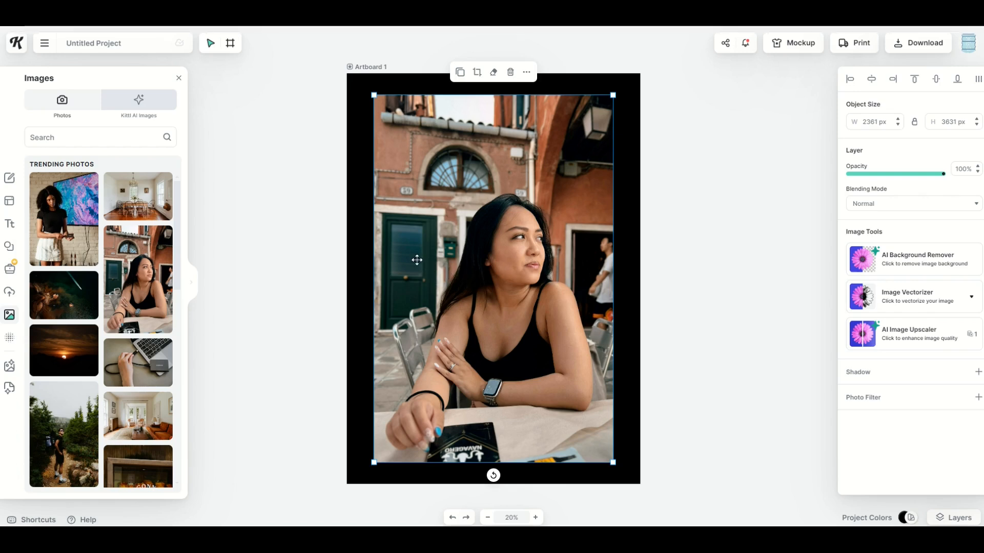
pyautogui.moveTo(506, 256)
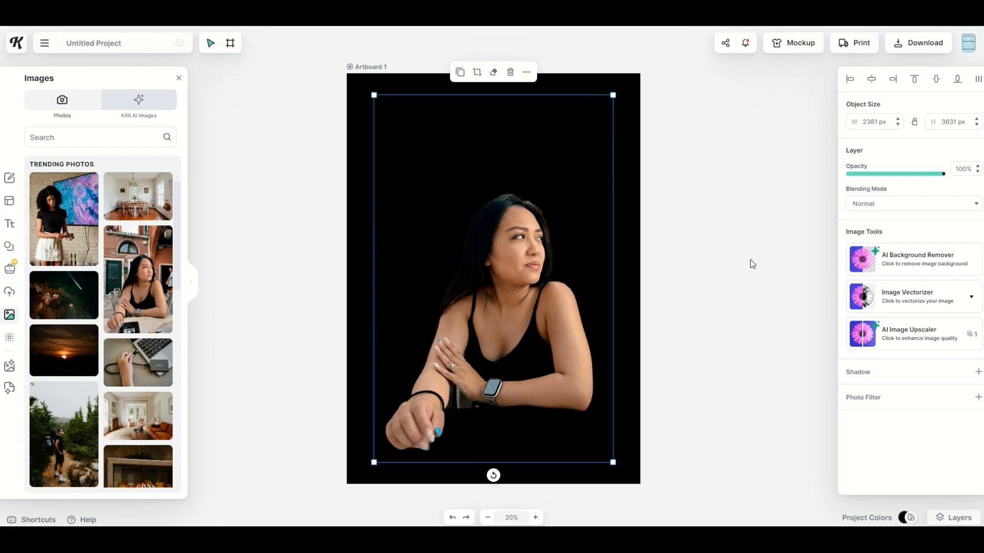
pyautogui.moveTo(615, 315)
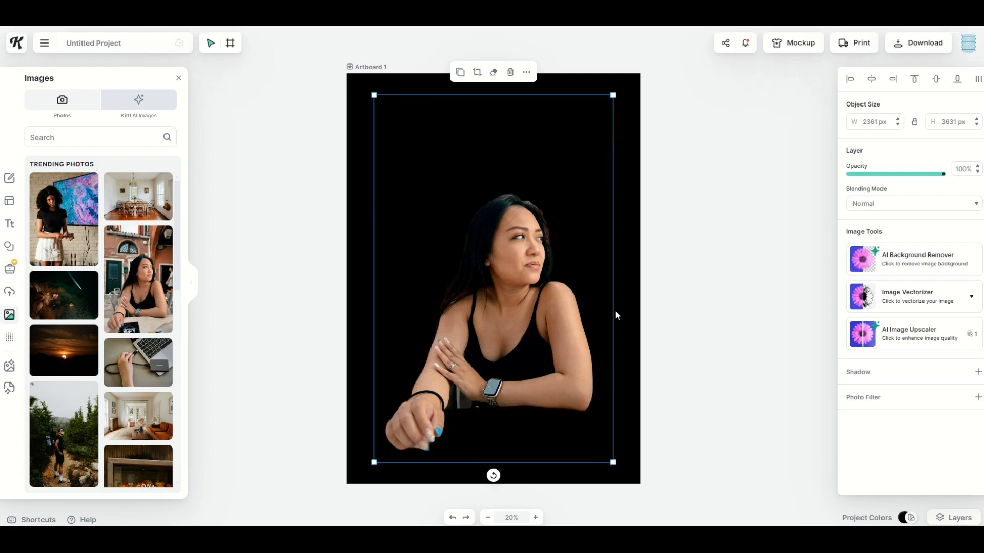
pyautogui.moveTo(562, 258)
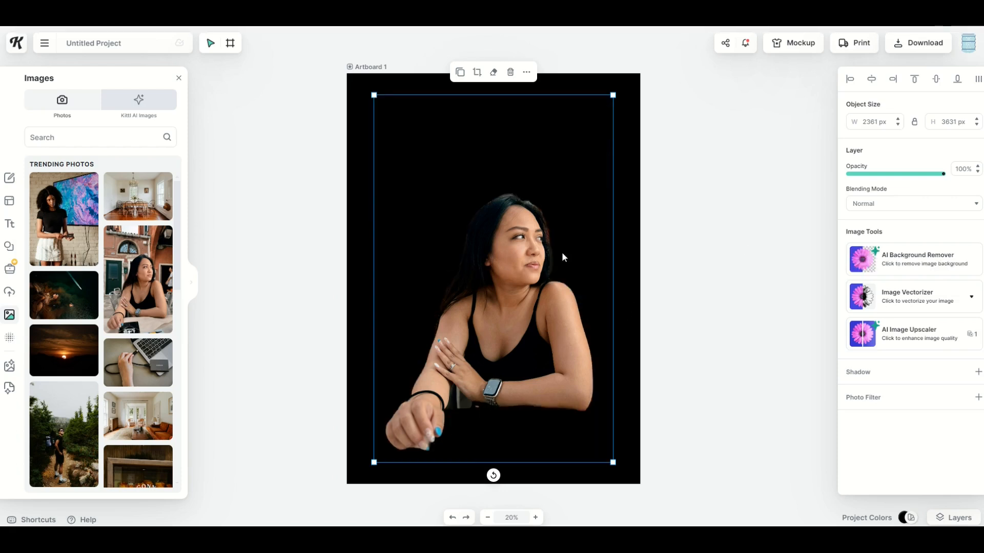
pyautogui.moveTo(581, 318)
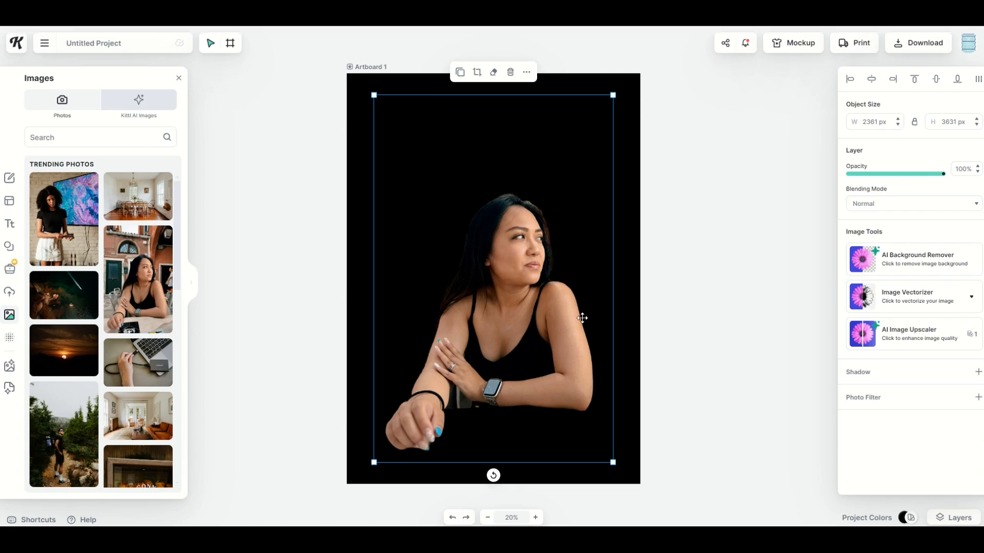
pyautogui.moveTo(459, 396)
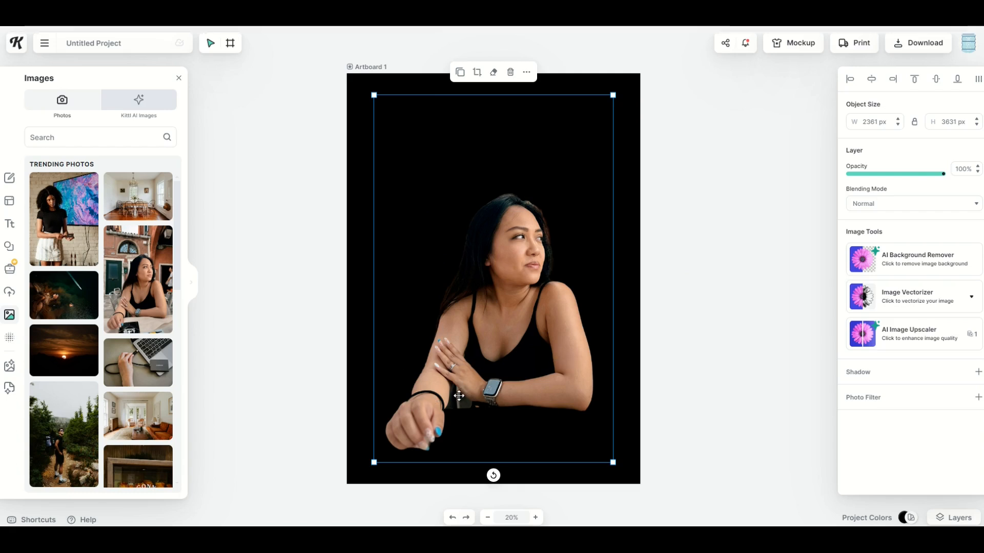
# - Enter eraser mode on the portrait and trace the edges of the grey gap beside the arm
pyautogui.click(535, 518)
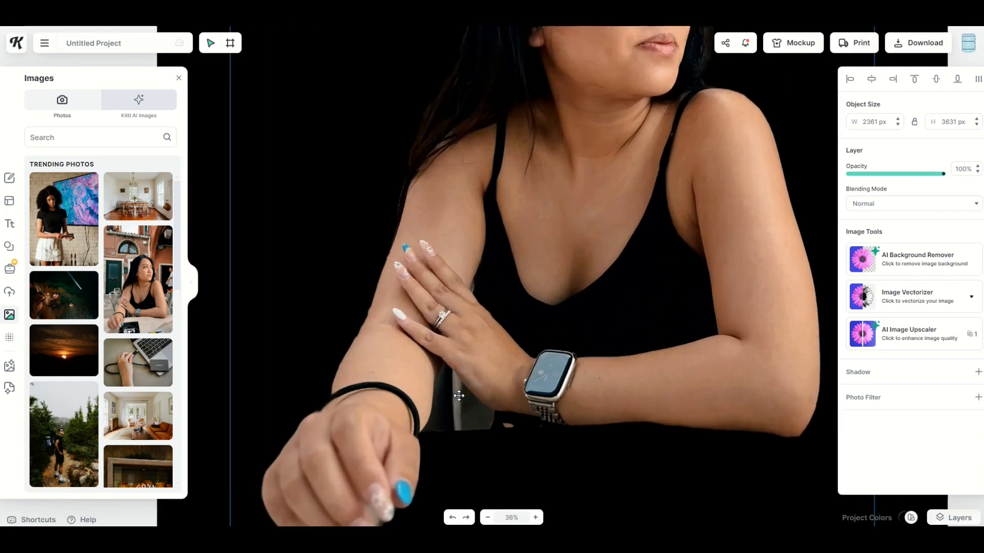
pyautogui.click(535, 517)
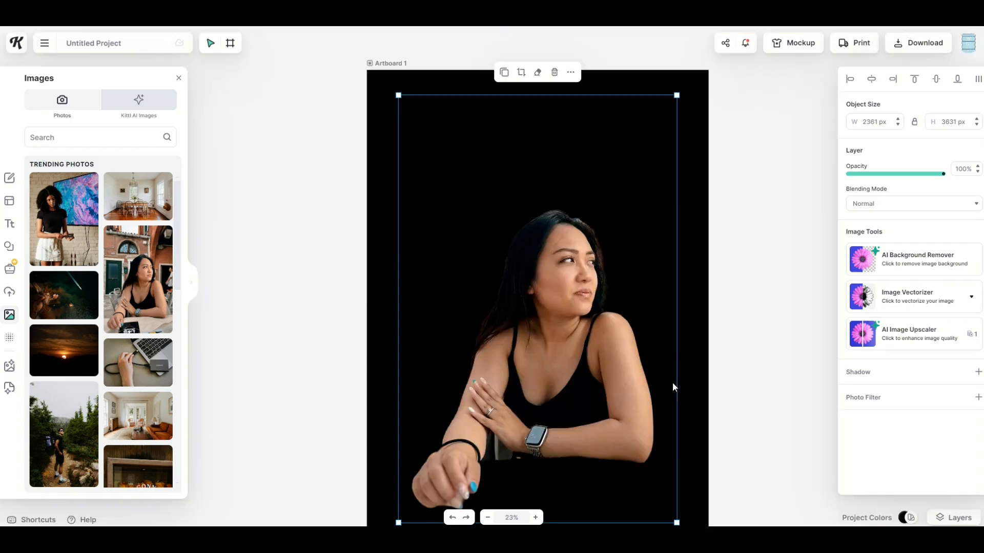
pyautogui.moveTo(492, 445)
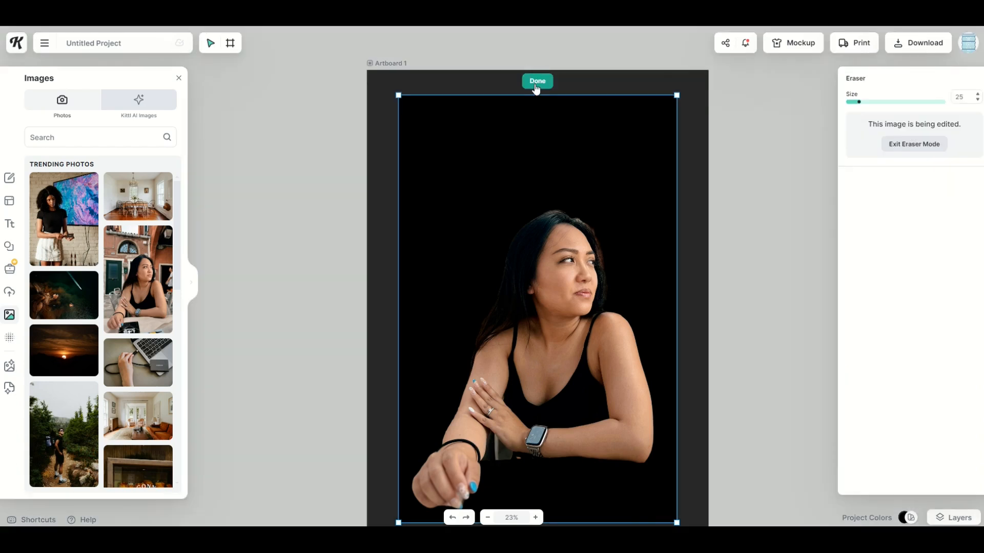
pyautogui.moveTo(497, 444)
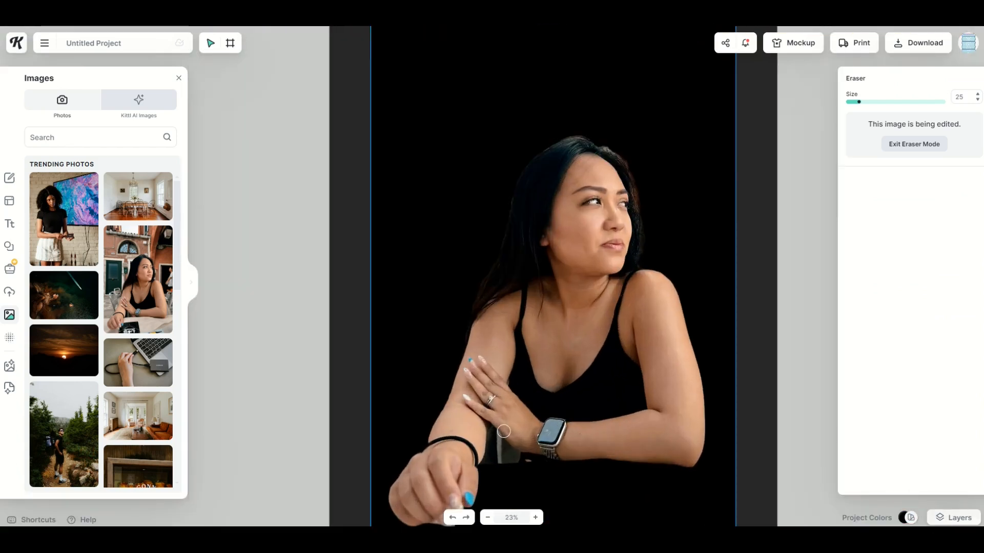
pyautogui.click(535, 518)
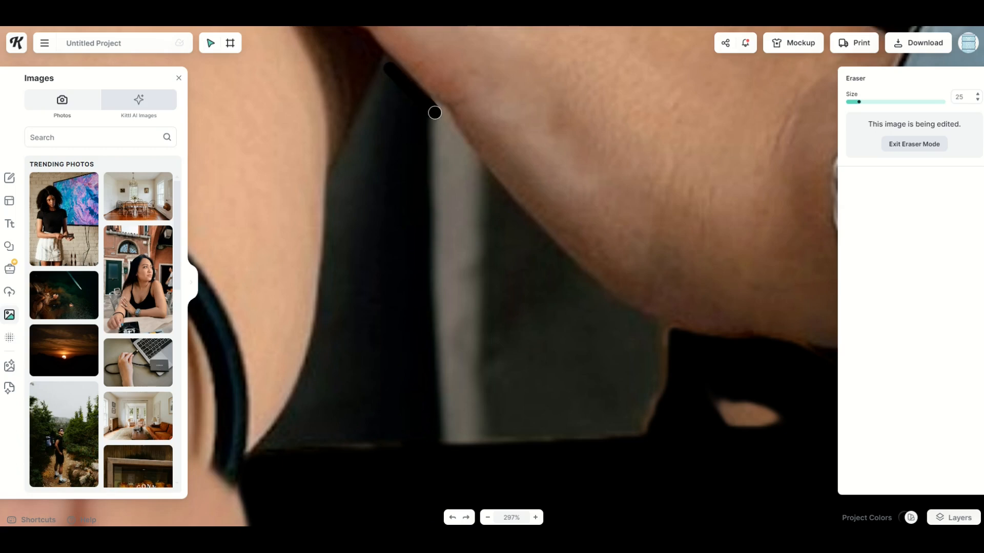
pyautogui.moveTo(434, 113); pyautogui.dragTo(540, 242)
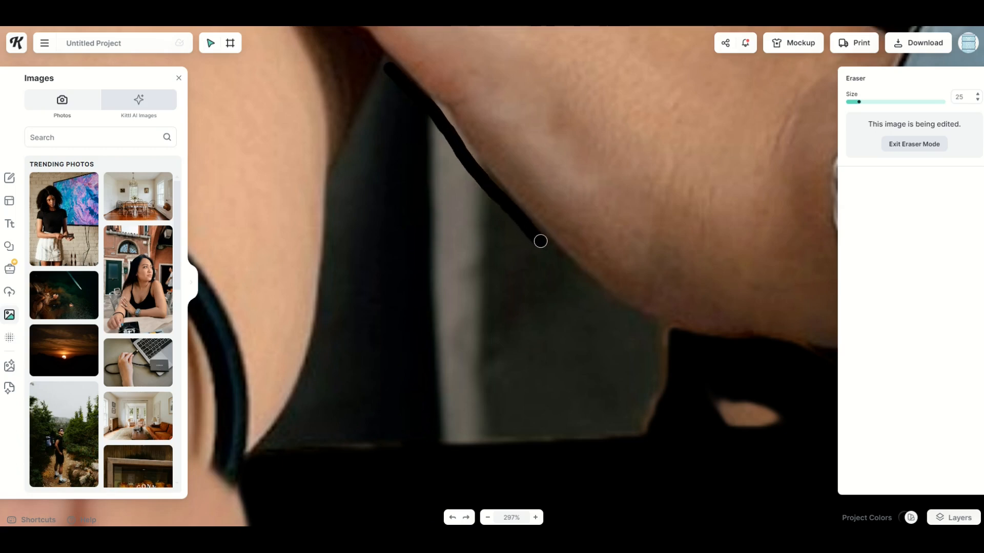
pyautogui.moveTo(540, 242); pyautogui.dragTo(575, 247)
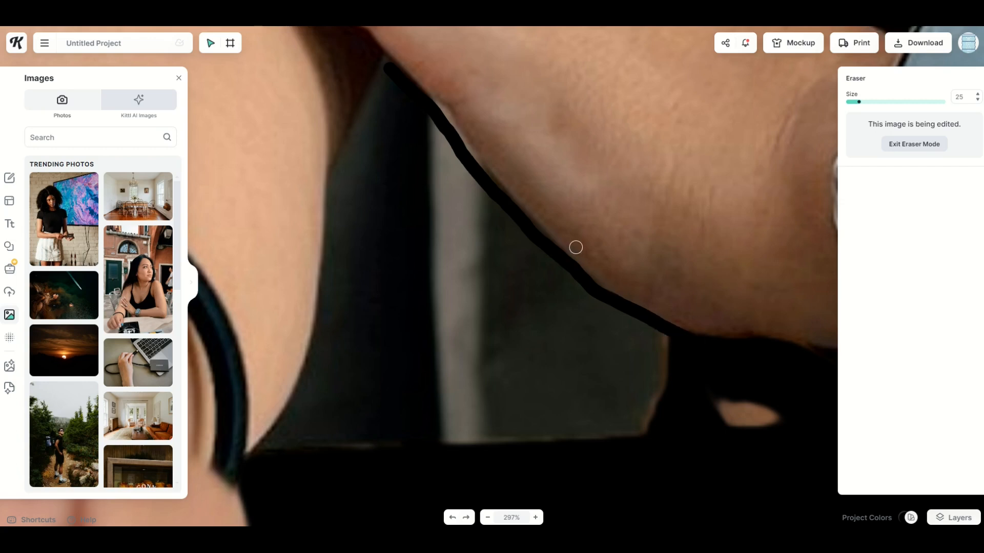
pyautogui.moveTo(575, 247); pyautogui.dragTo(370, 105)
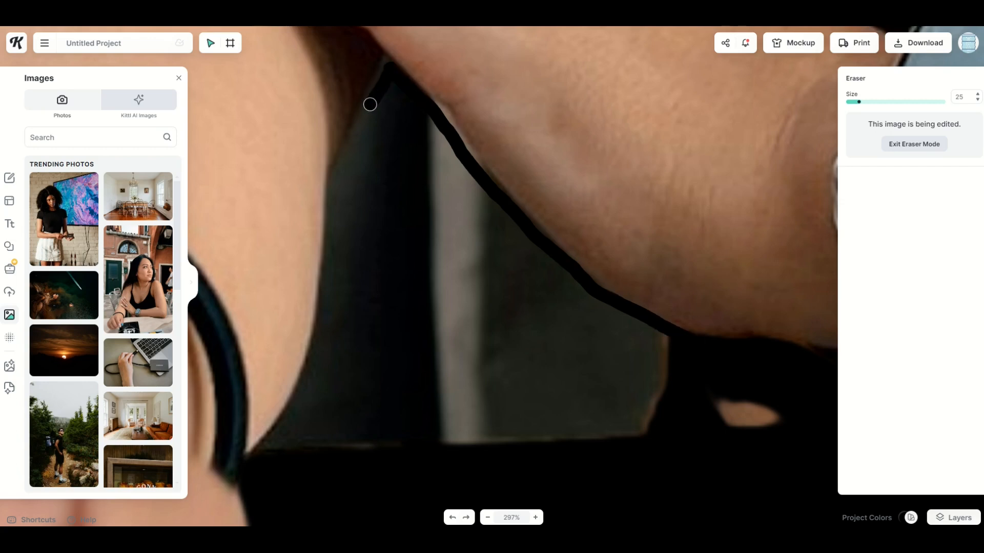
pyautogui.moveTo(370, 105); pyautogui.dragTo(333, 219)
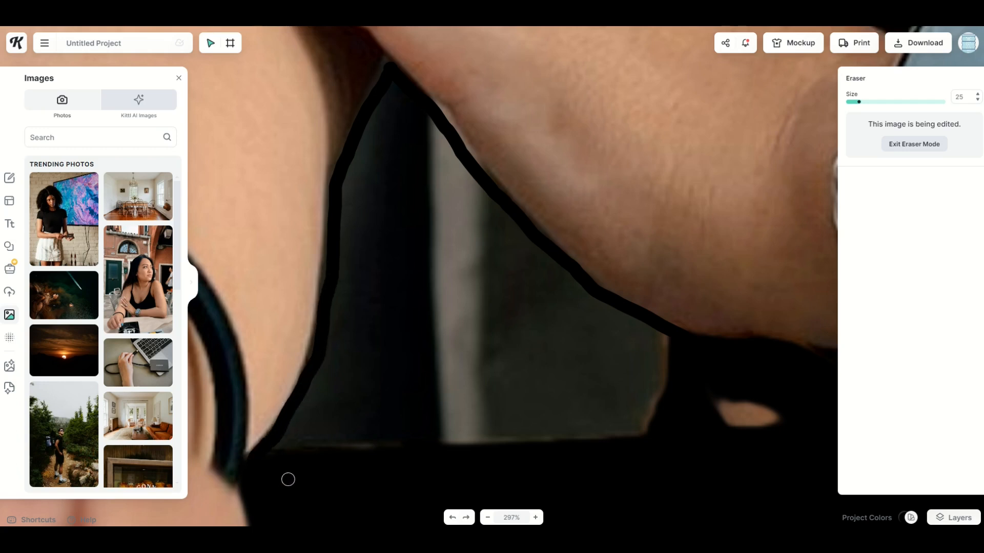
# - Raise eraser Size to 66 and erase more of the grey patch inside the gap
pyautogui.moveTo(857, 101); pyautogui.dragTo(878, 101)
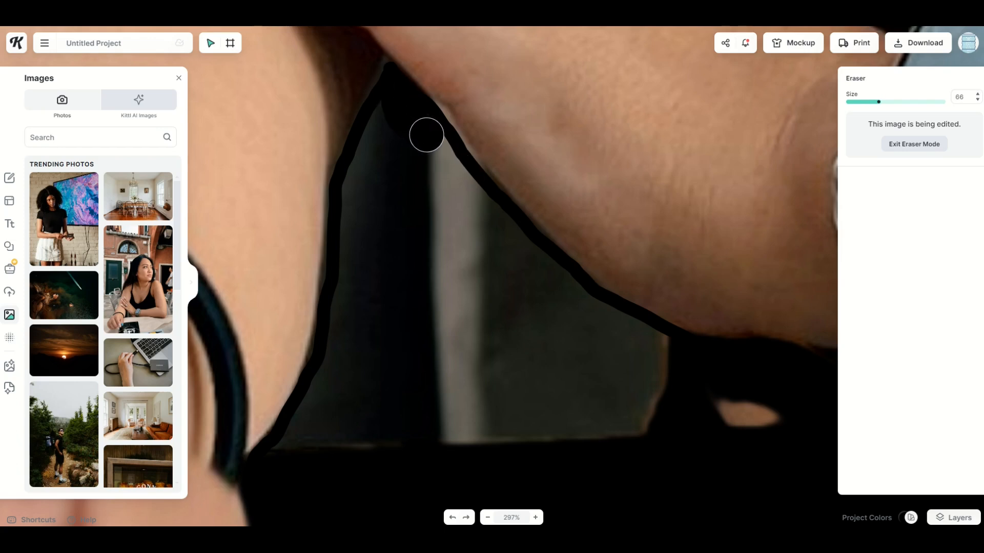
pyautogui.moveTo(427, 134); pyautogui.dragTo(364, 164)
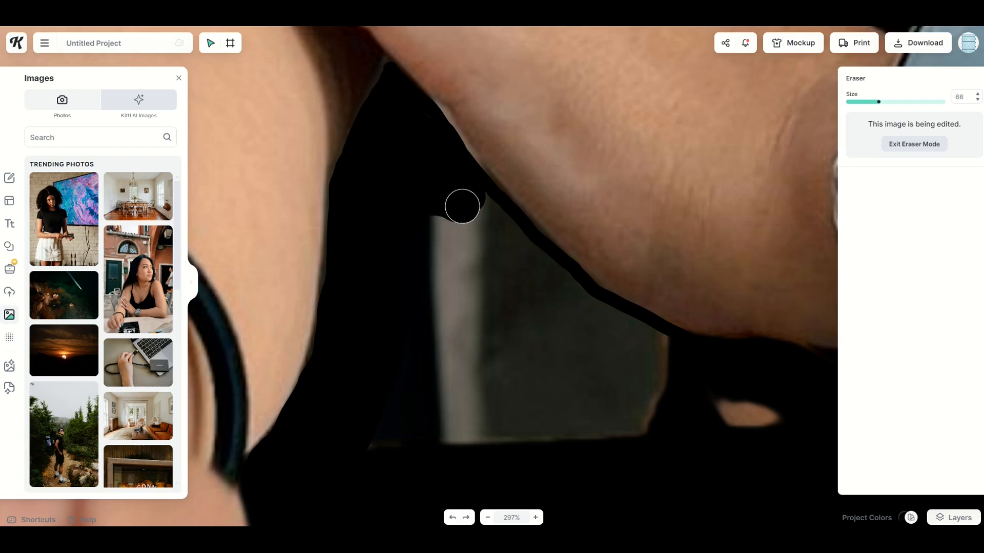
pyautogui.moveTo(462, 206); pyautogui.dragTo(541, 266)
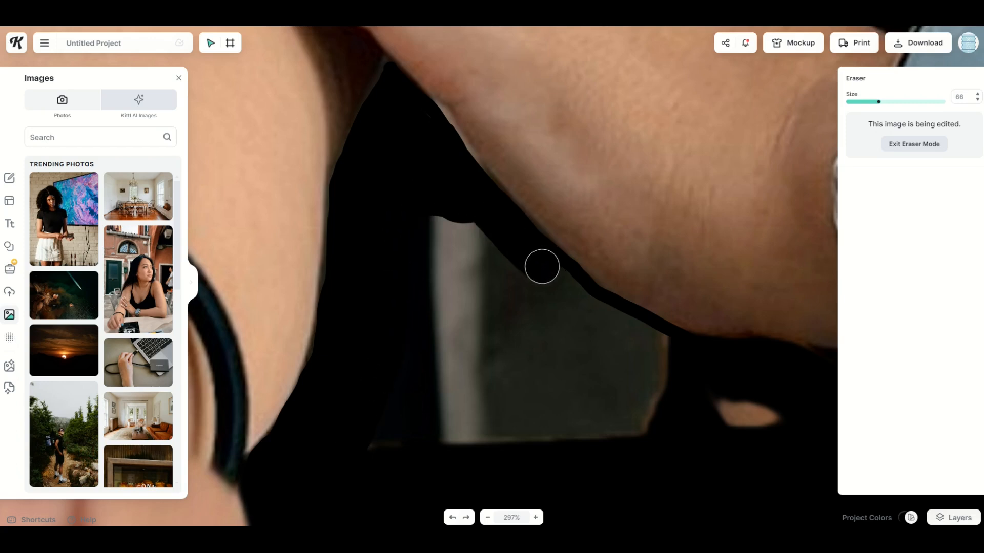
pyautogui.moveTo(541, 266); pyautogui.dragTo(678, 362)
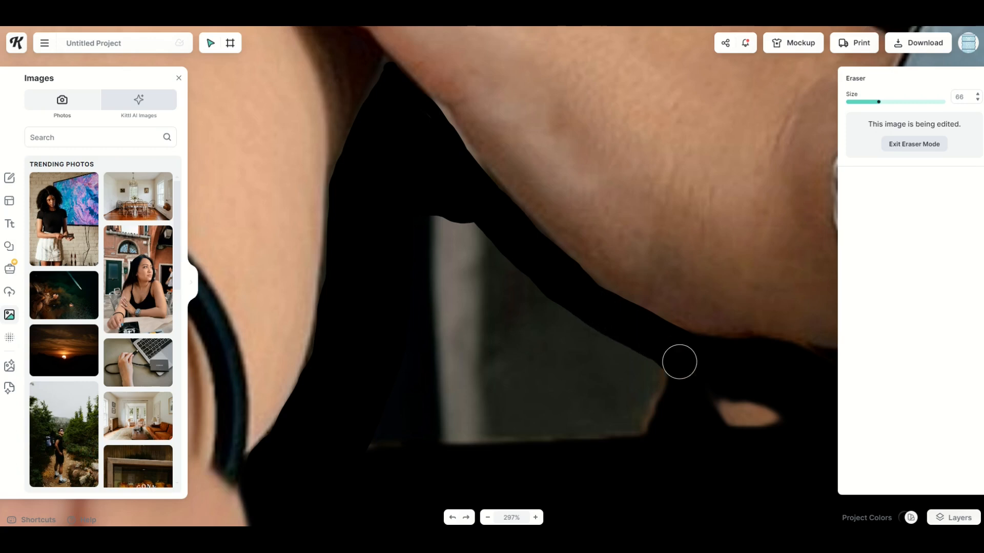
pyautogui.moveTo(679, 363); pyautogui.dragTo(470, 223)
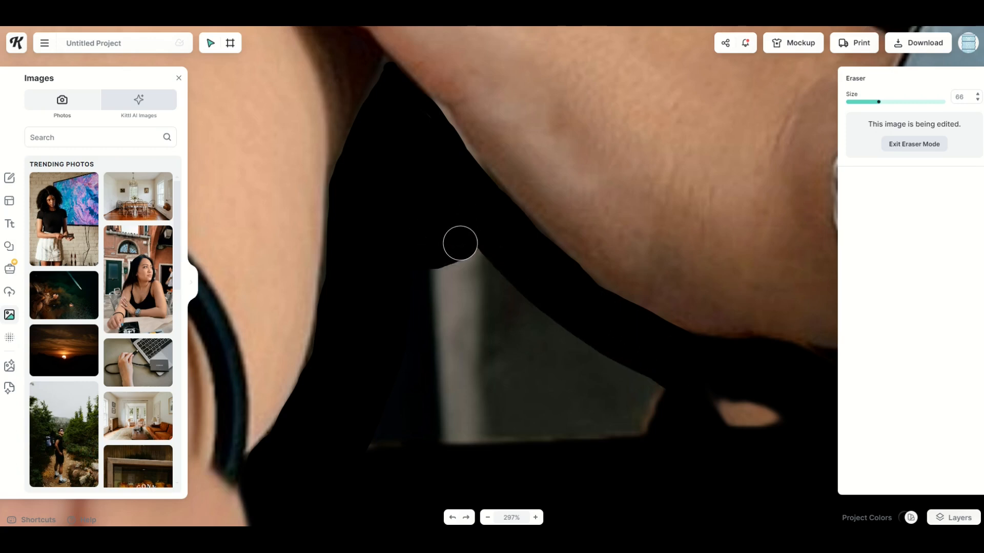
pyautogui.moveTo(460, 244); pyautogui.dragTo(511, 183)
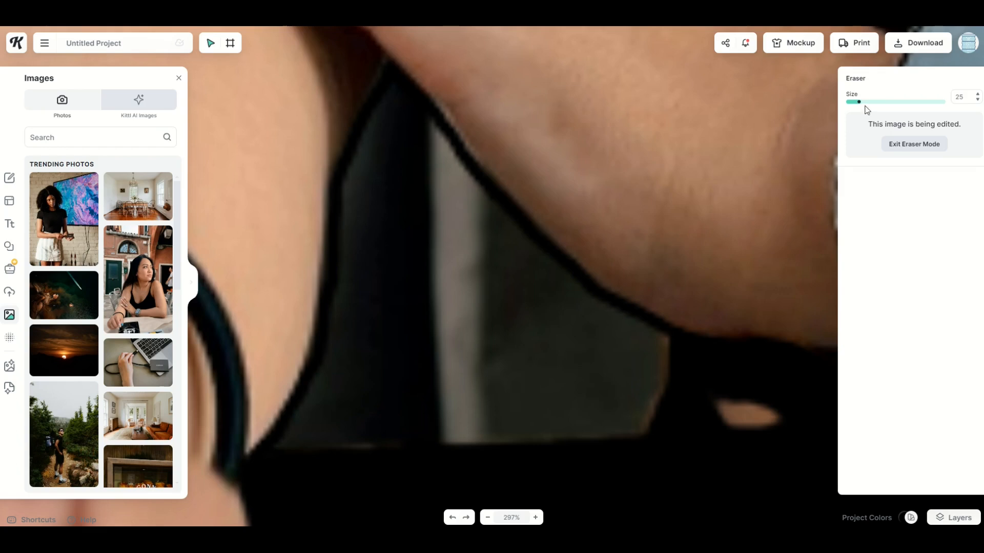
# - Enlarge the eraser and clear the top and middle of the grey gap
pyautogui.moveTo(852, 102); pyautogui.dragTo(894, 101)
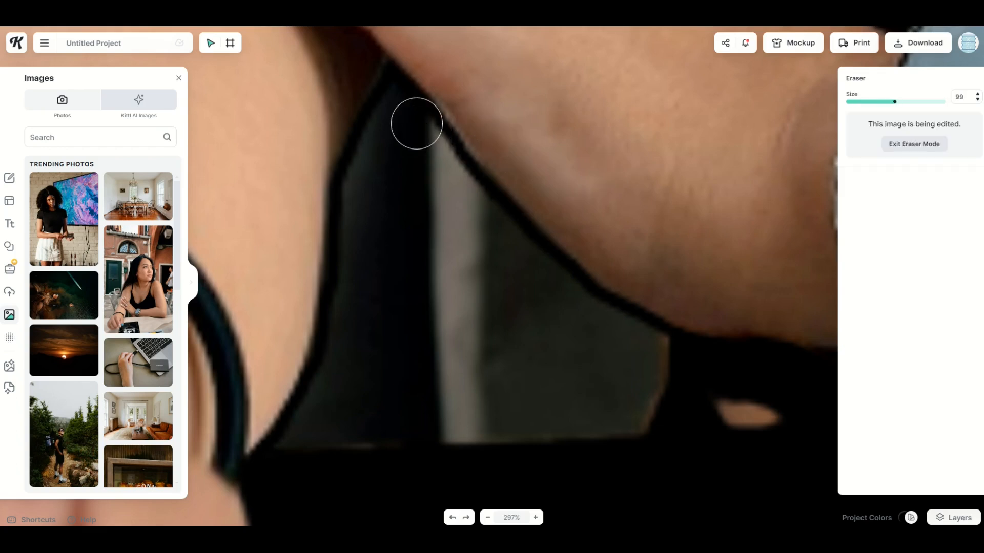
pyautogui.moveTo(417, 123); pyautogui.dragTo(413, 130)
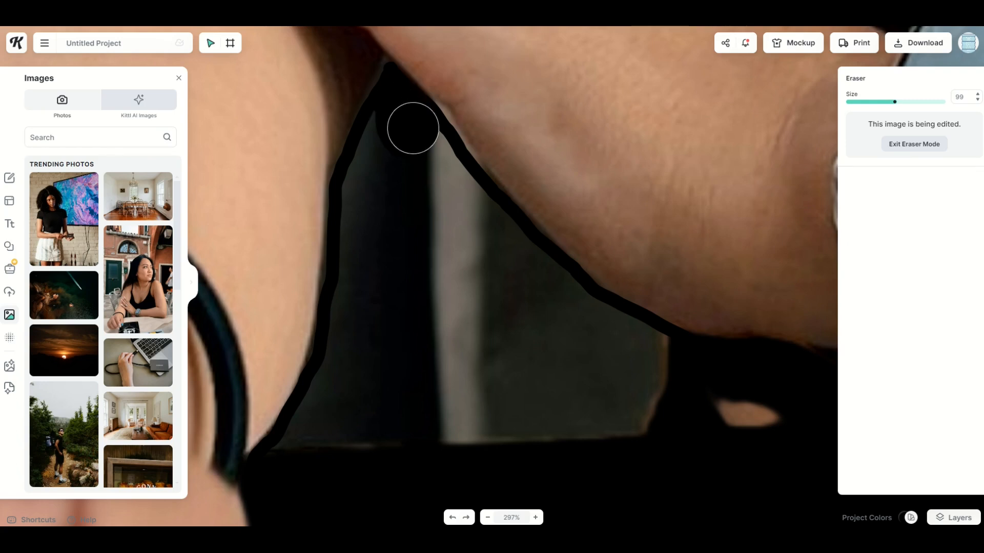
pyautogui.moveTo(413, 129); pyautogui.dragTo(385, 139)
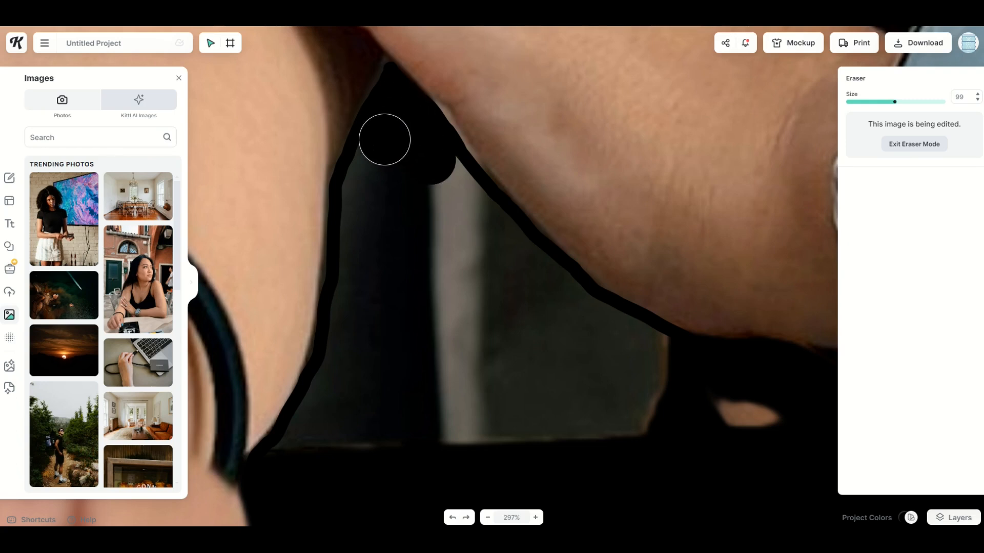
pyautogui.moveTo(384, 139); pyautogui.dragTo(371, 193)
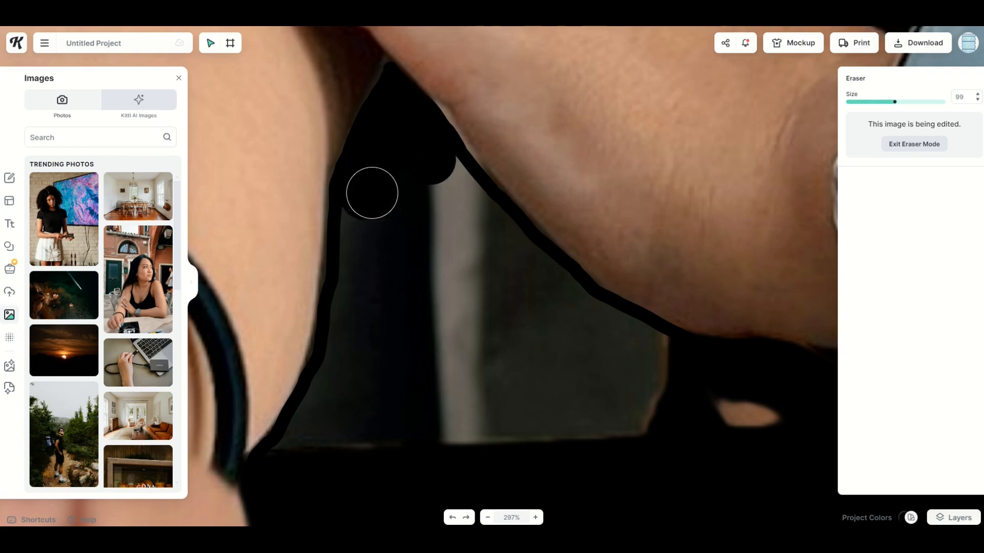
pyautogui.moveTo(371, 192); pyautogui.dragTo(485, 222)
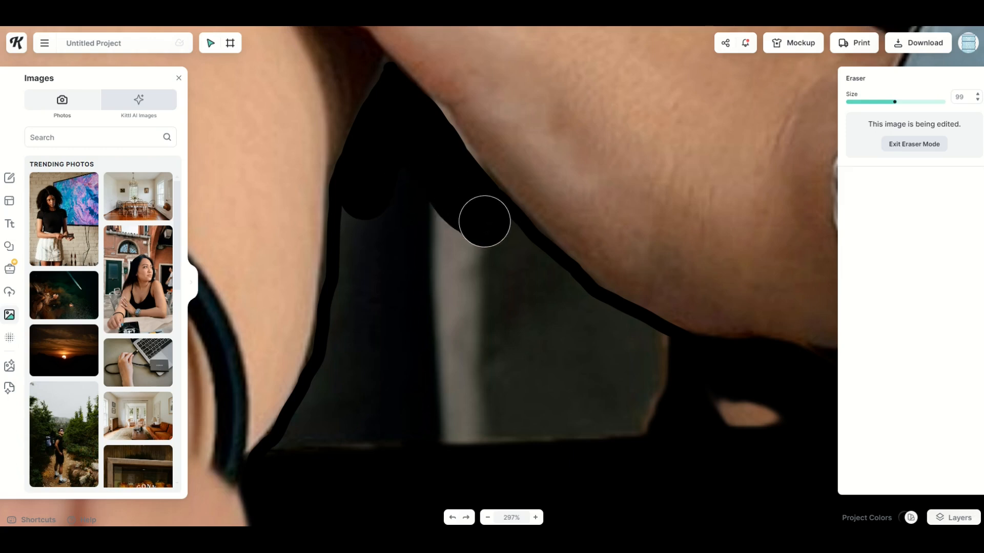
pyautogui.moveTo(484, 221); pyautogui.dragTo(376, 263)
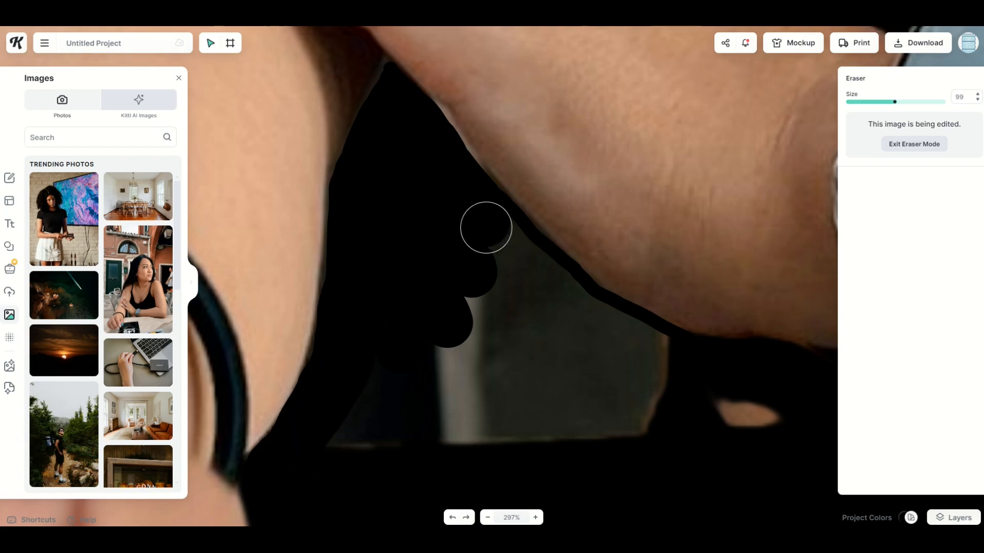
# - Erase the remaining lower grey background beside the woman's shoulder
pyautogui.moveTo(486, 228); pyautogui.dragTo(624, 334)
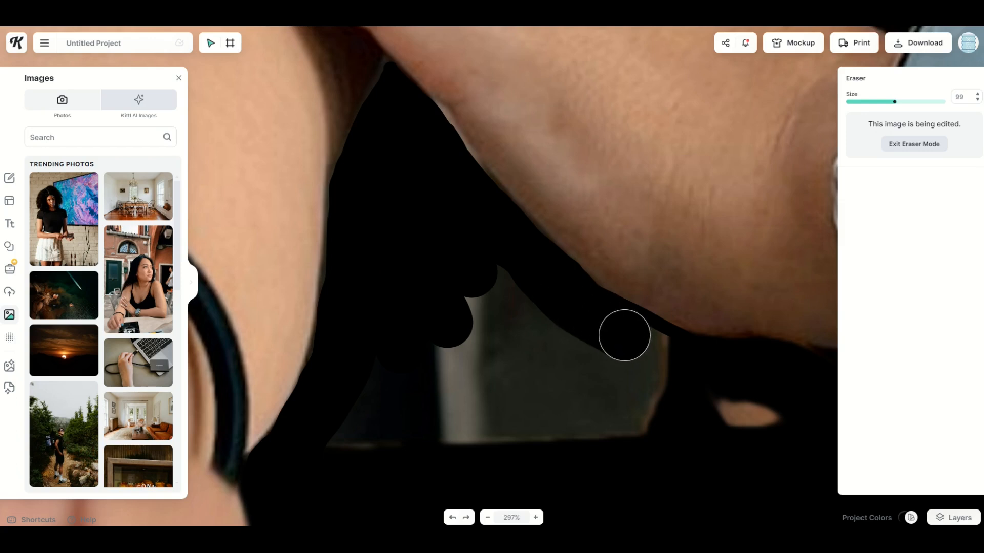
pyautogui.moveTo(624, 335); pyautogui.dragTo(580, 367)
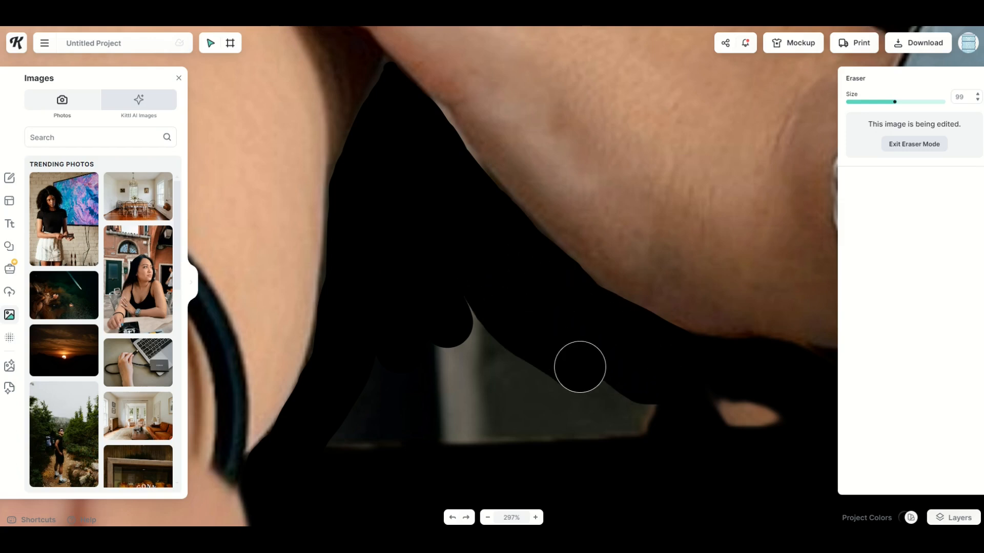
pyautogui.moveTo(580, 367); pyautogui.dragTo(507, 375)
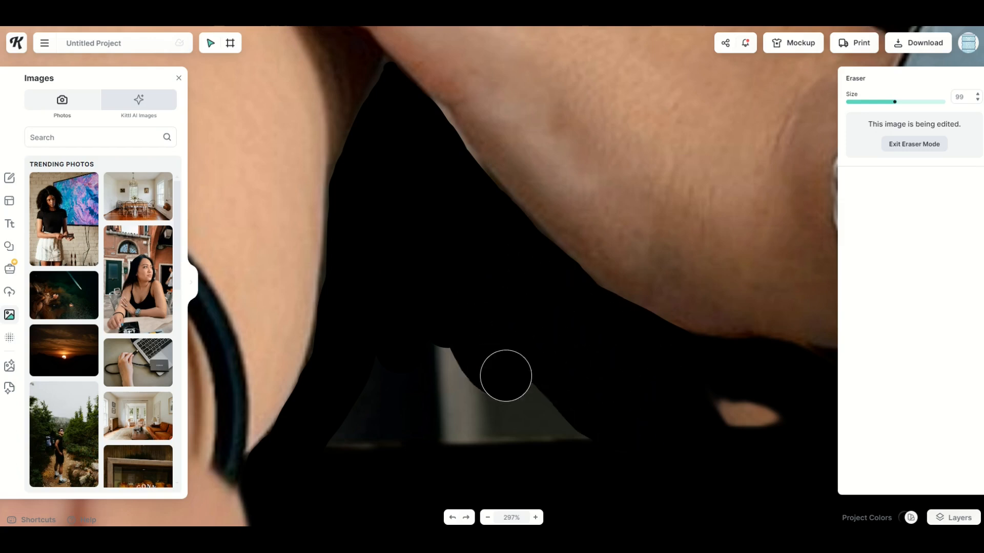
pyautogui.moveTo(505, 376); pyautogui.dragTo(388, 368)
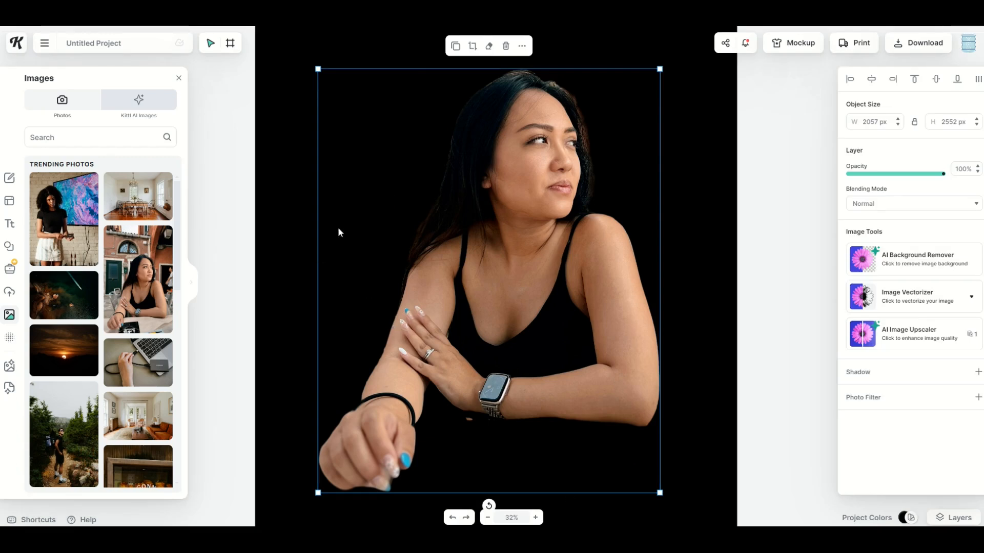
pyautogui.moveTo(846, 455)
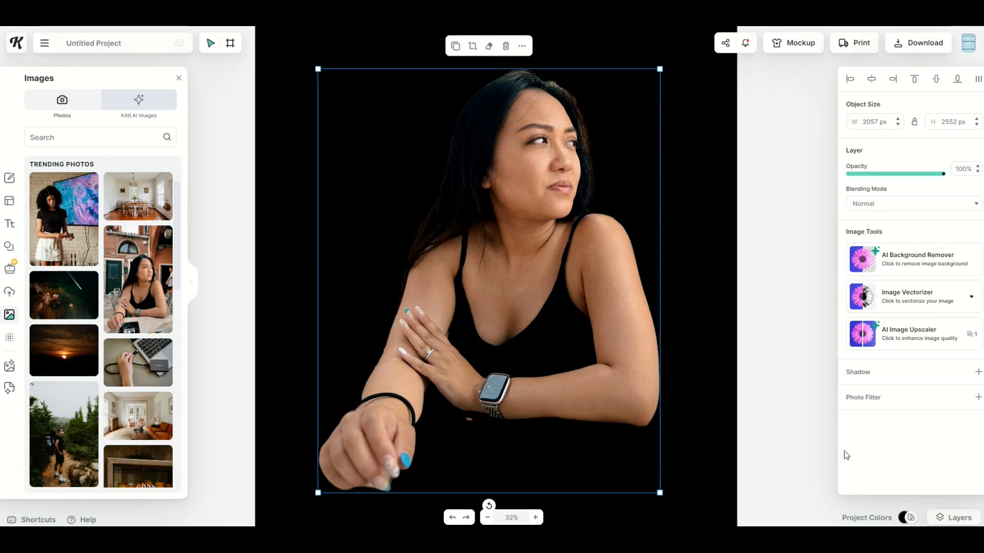
# - Exit Eraser Mode to show the full portrait on black
pyautogui.click(953, 517)
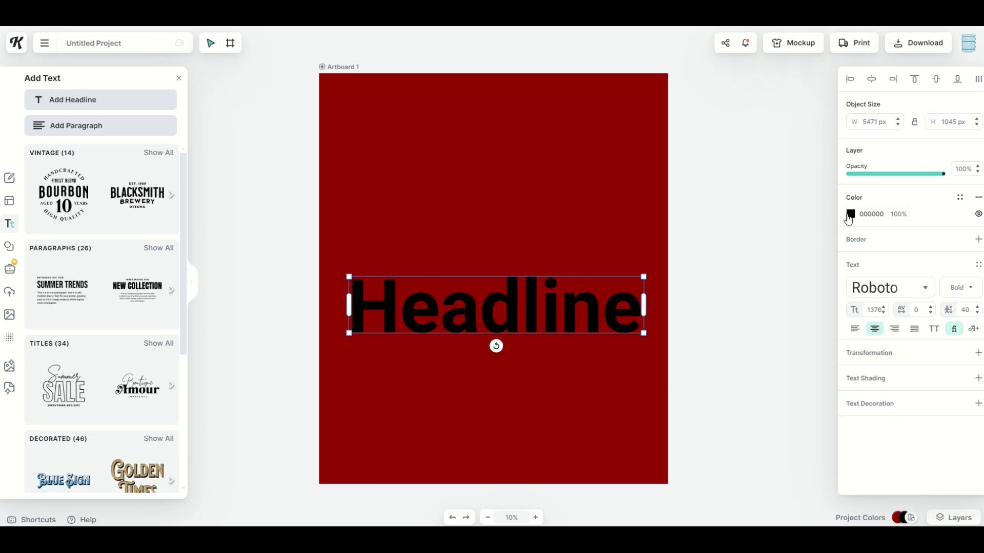
# - Colour the Headline text FF0000, move it higher on the artboard and enlarge it slightly
pyautogui.click(850, 214)
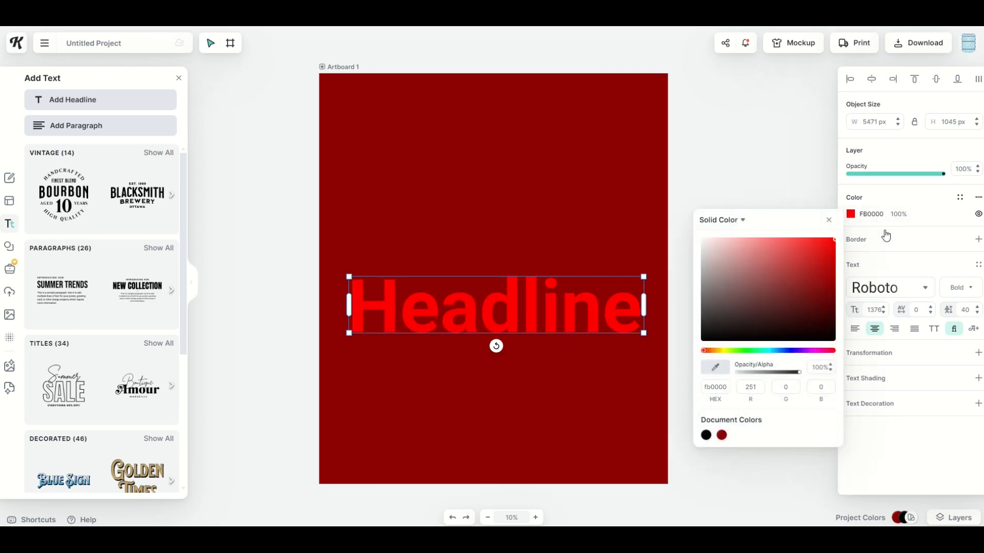
pyautogui.click(479, 377)
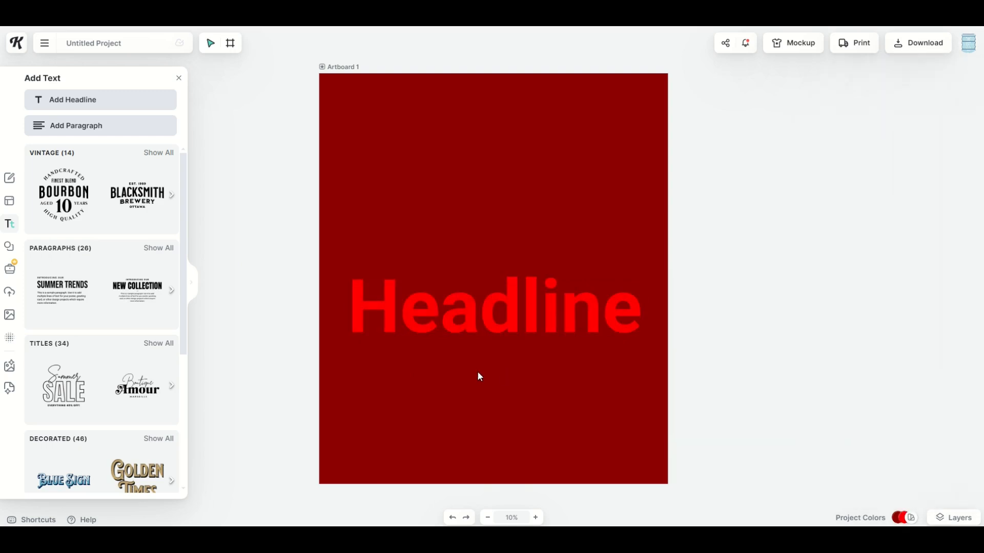
pyautogui.moveTo(444, 257)
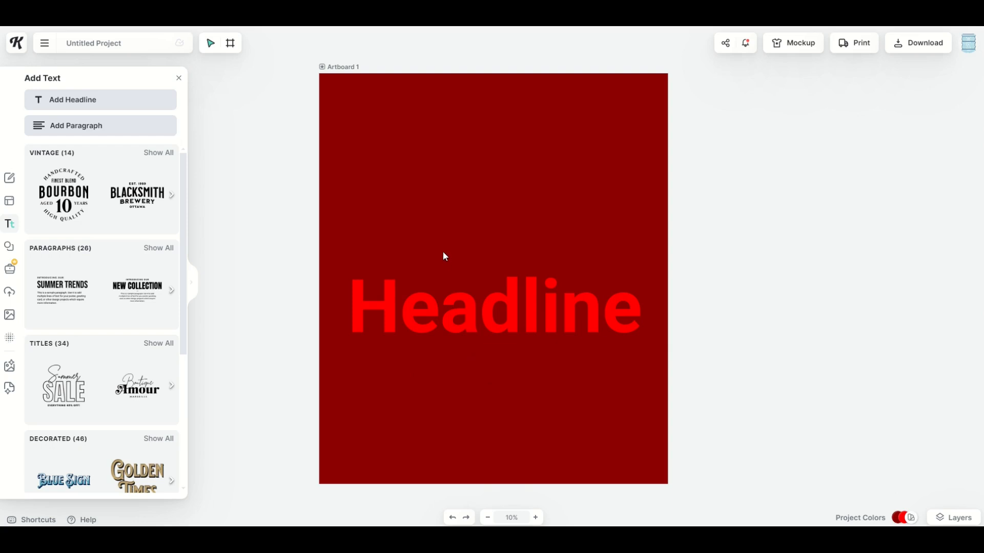
pyautogui.click(497, 308)
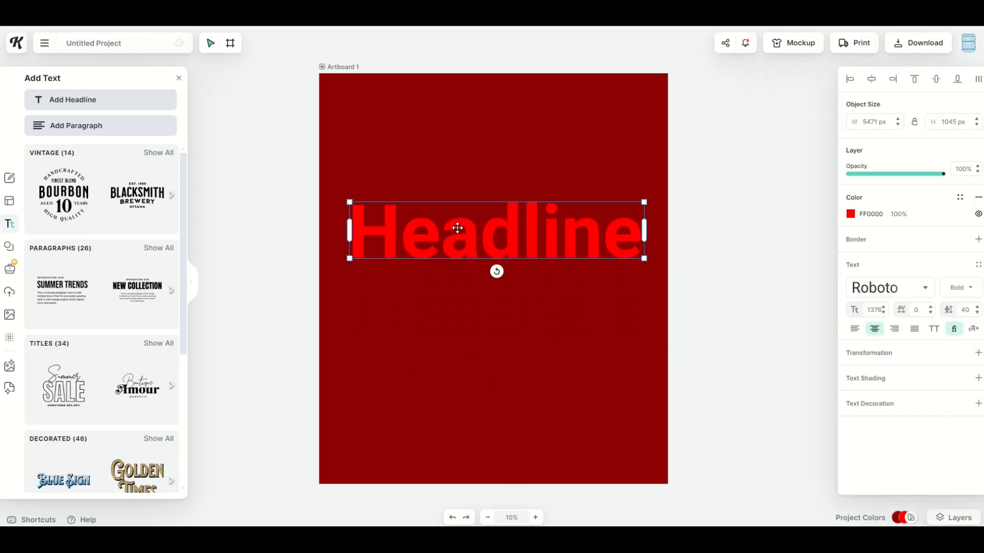
pyautogui.moveTo(391, 271)
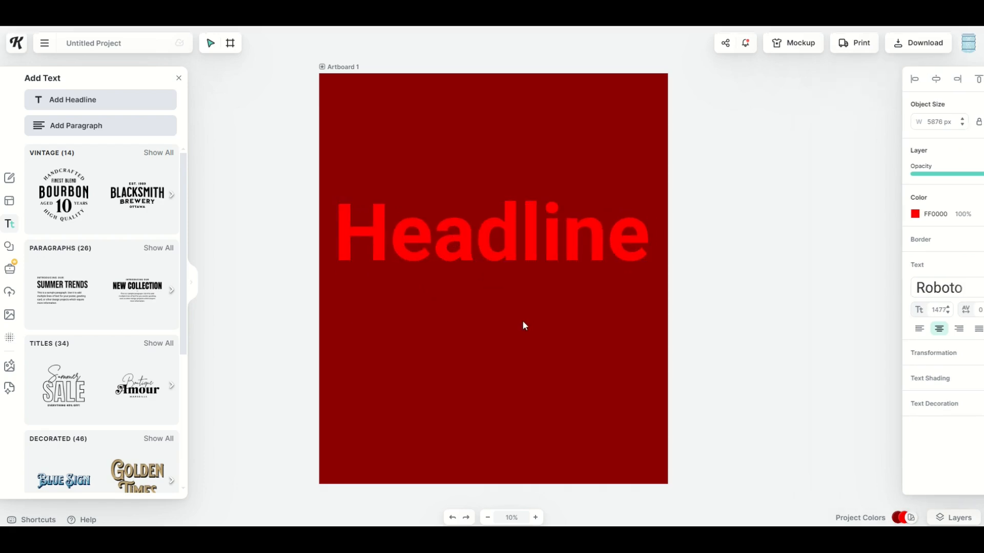
pyautogui.click(524, 326)
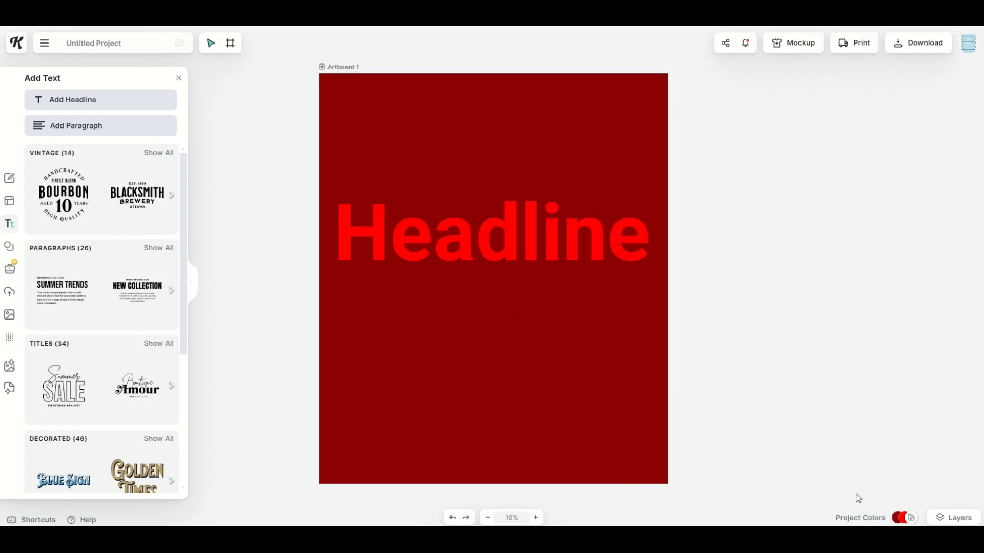
# - Hide the red Background layer in Layers and bring up the download options
pyautogui.click(953, 517)
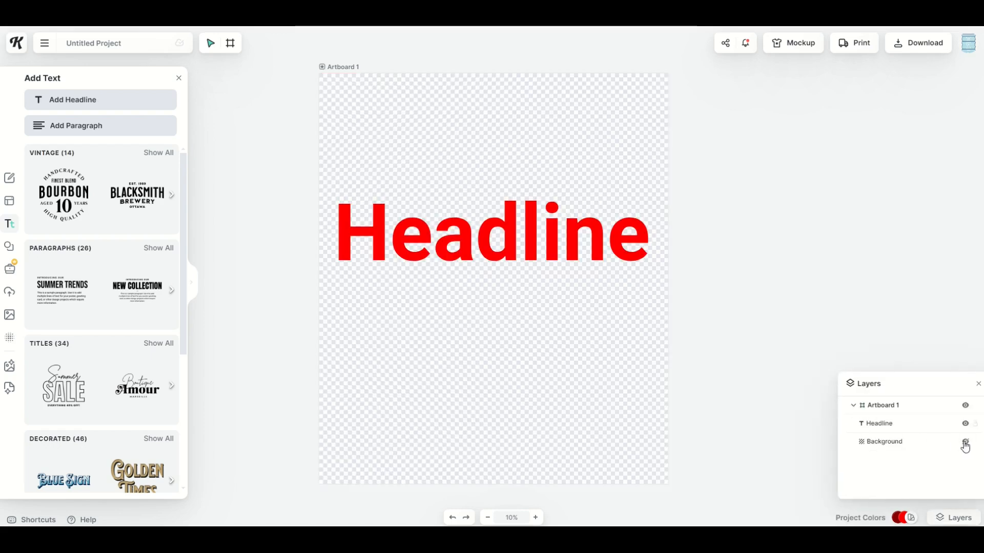
pyautogui.click(965, 441)
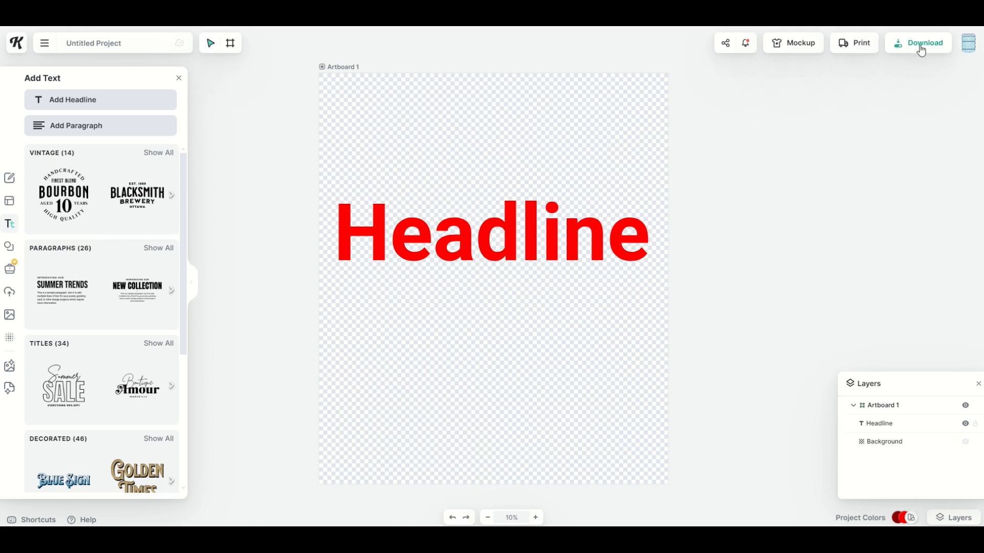
pyautogui.click(924, 43)
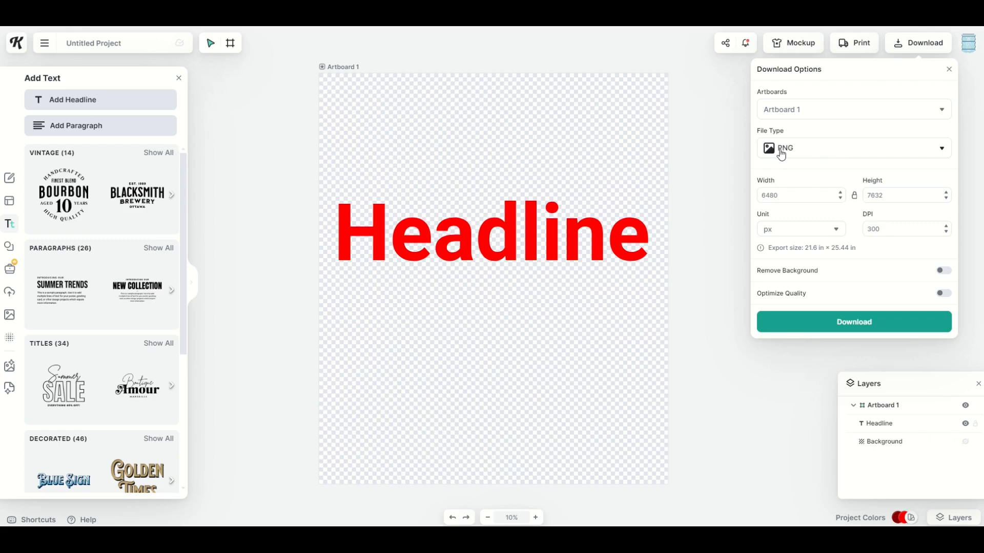
pyautogui.moveTo(483, 218)
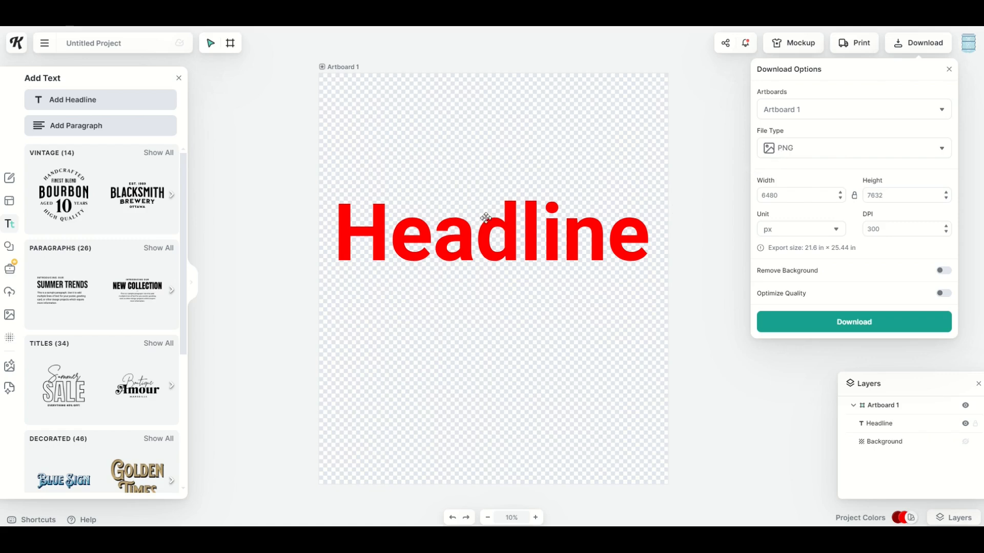
pyautogui.moveTo(542, 213)
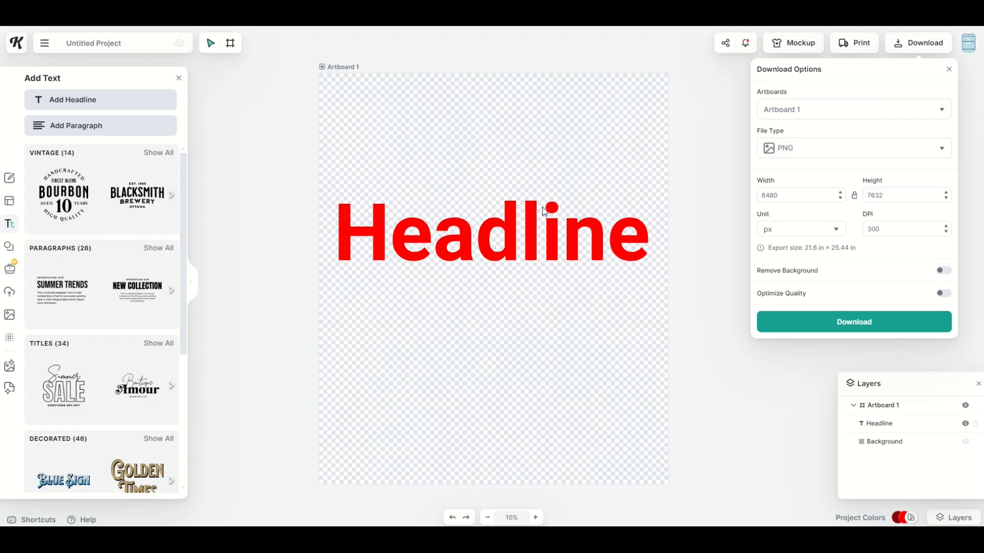
# - Export Artboard 1 as PNG with Remove Background and Optimize Quality, then go to Uploads
pyautogui.click(943, 293)
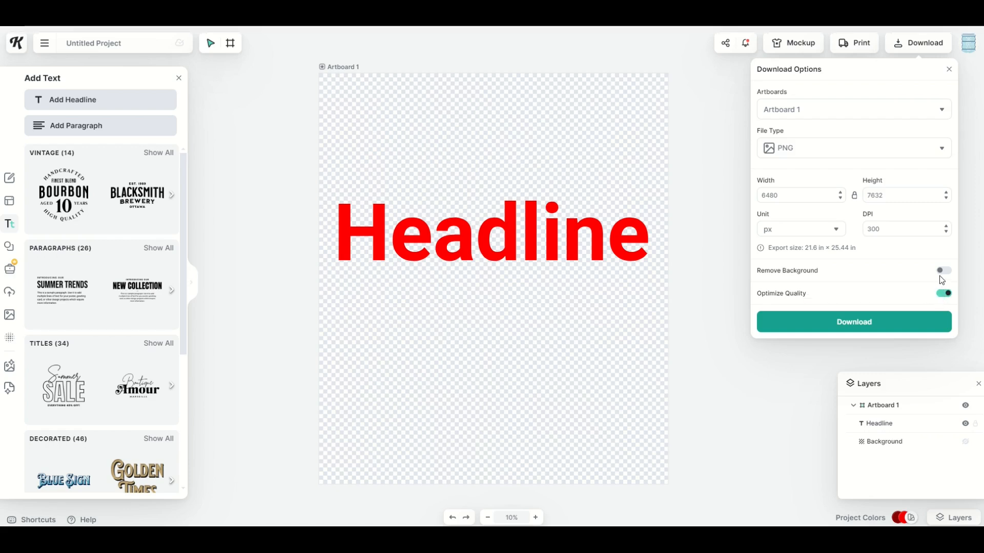
pyautogui.click(941, 270)
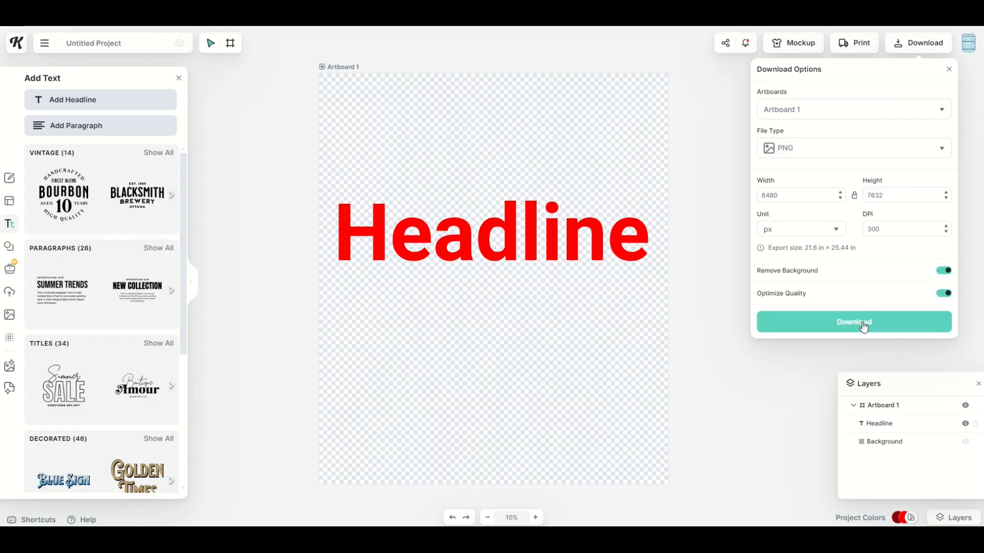
pyautogui.click(854, 321)
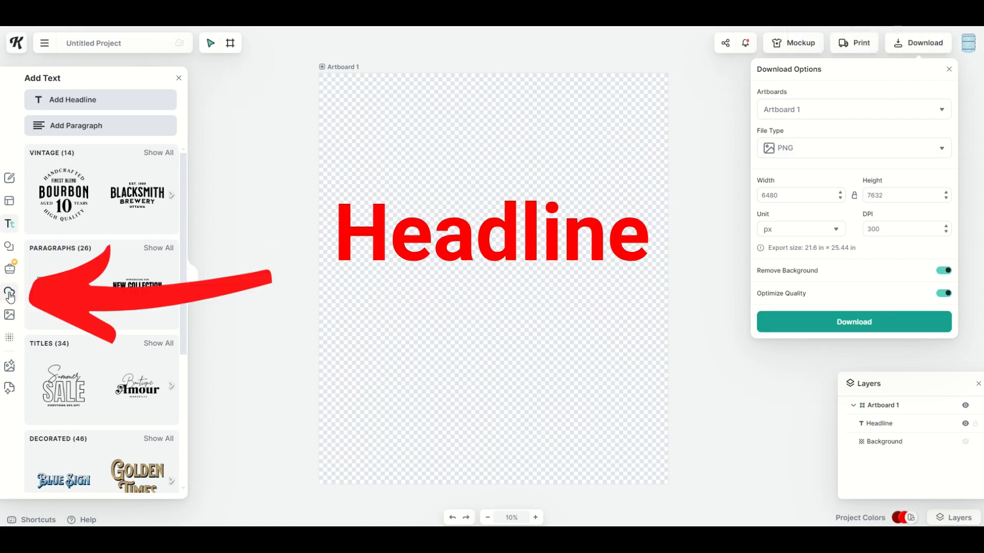
pyautogui.click(9, 295)
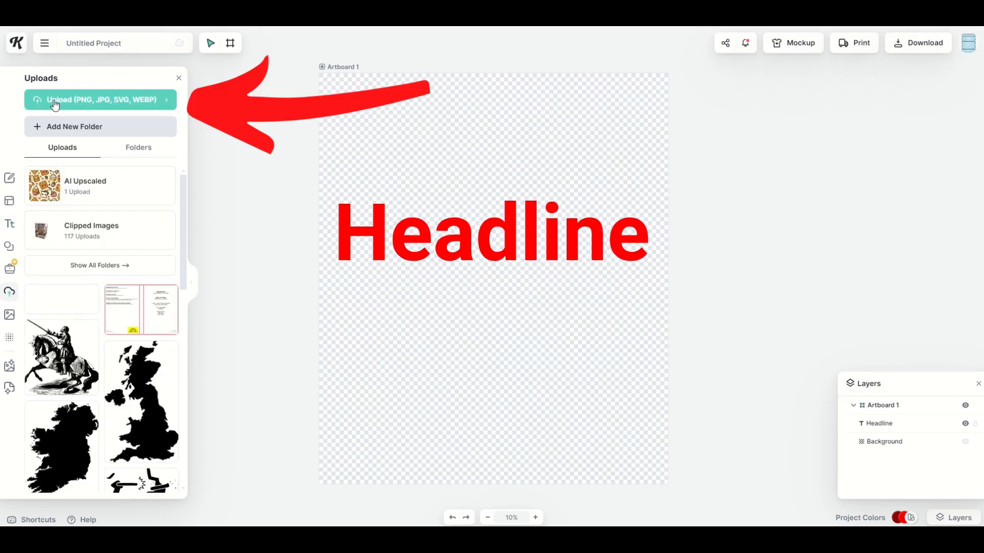
# - Upload the TEXT EXAMPLE image, place it on the artboard and enter eraser mode on it
pyautogui.click(100, 99)
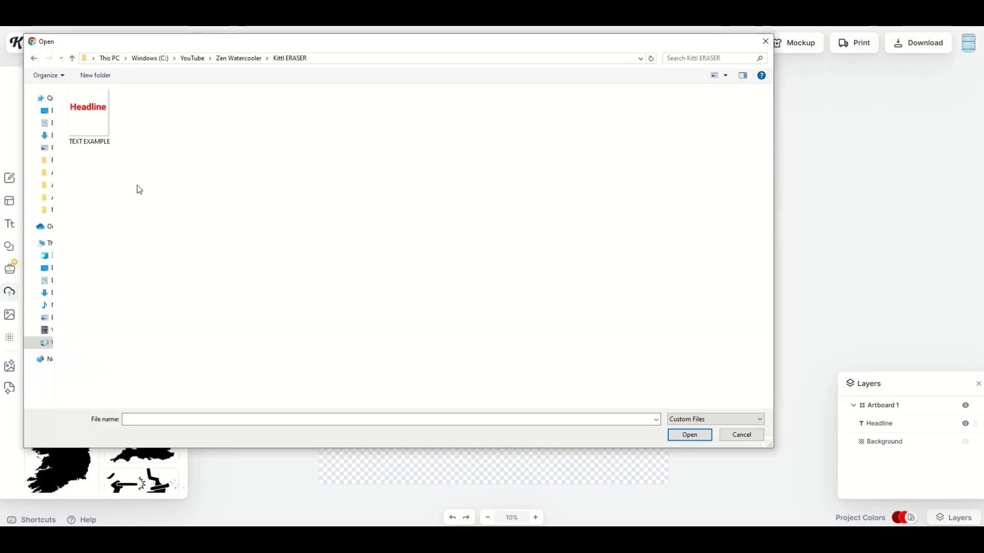
pyautogui.click(88, 116)
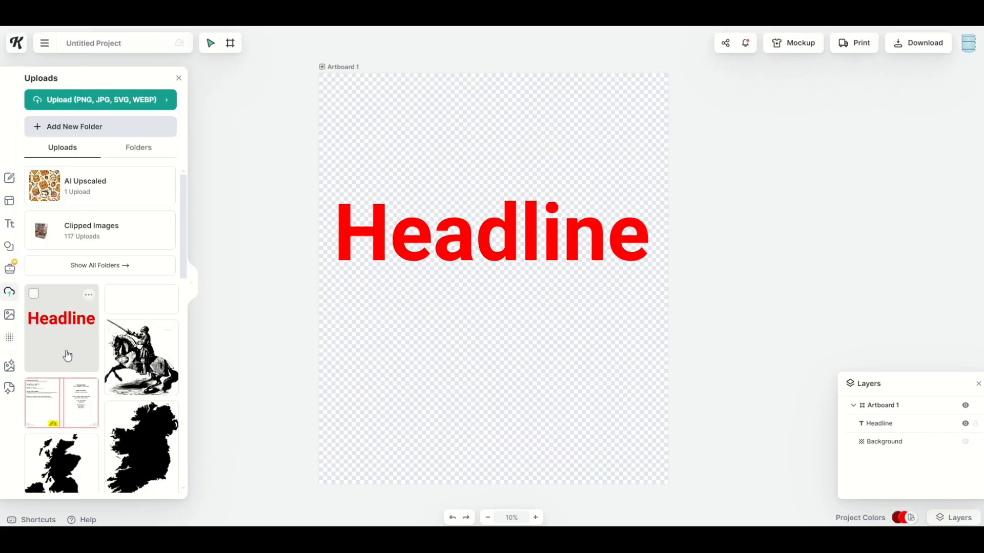
pyautogui.moveTo(90, 310)
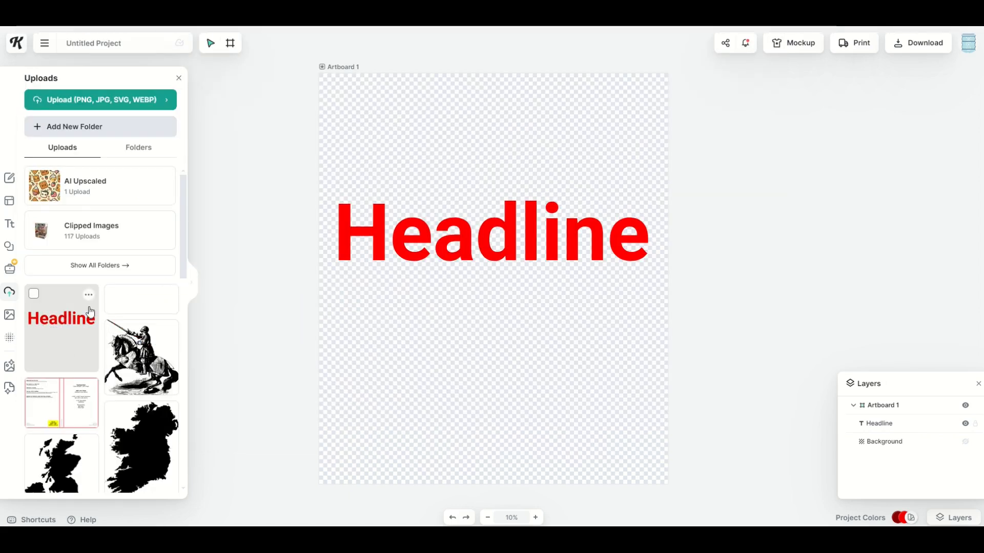
pyautogui.moveTo(61, 325); pyautogui.dragTo(441, 334)
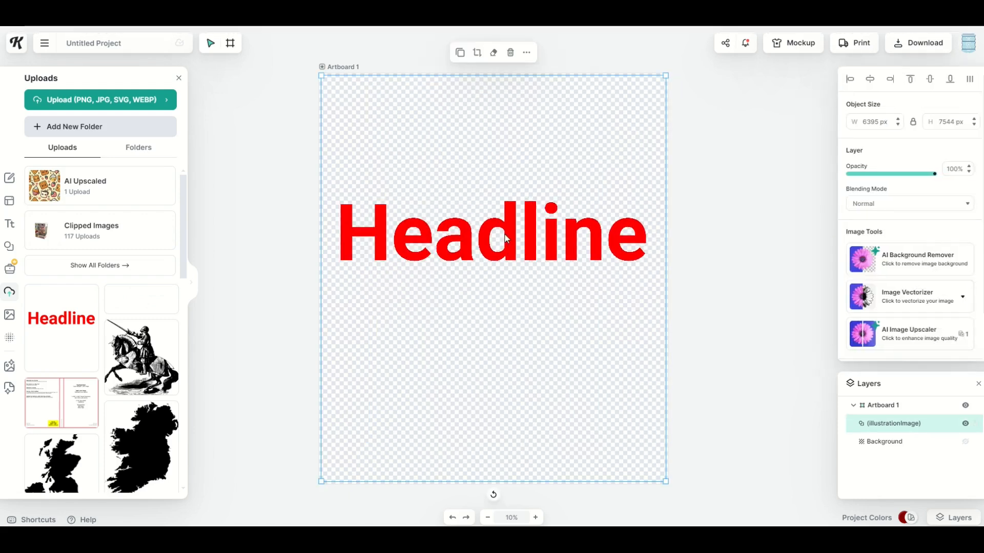
pyautogui.moveTo(493, 53)
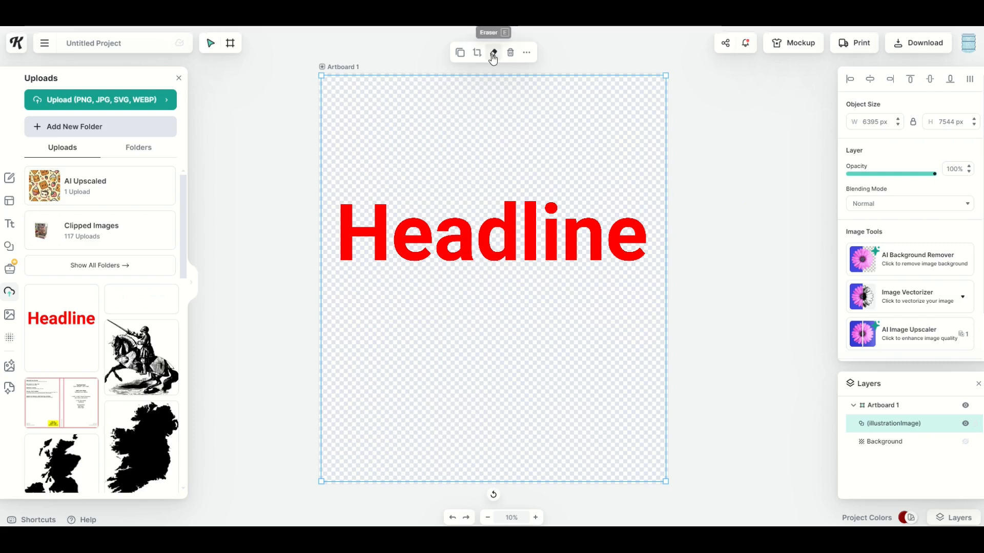
pyautogui.click(493, 54)
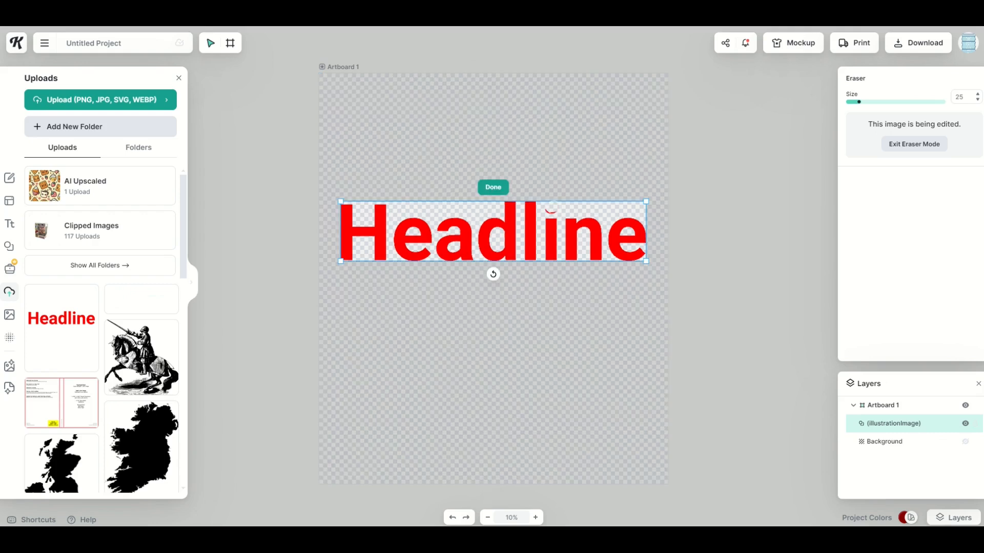
pyautogui.moveTo(639, 125)
pyautogui.write('HEART')
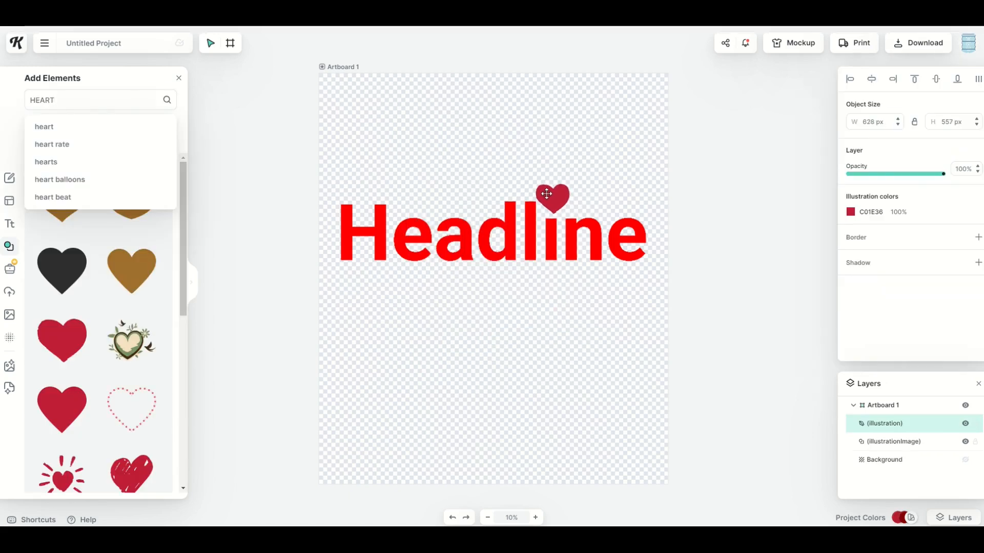
# - Select the heart above the letter i, view its colour settings, and show the hearts search results
pyautogui.click(553, 197)
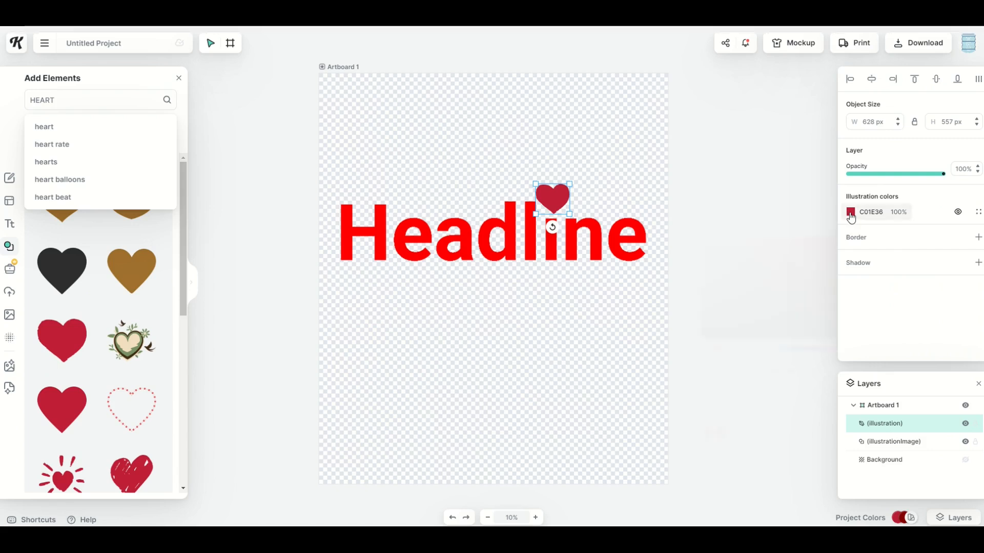
pyautogui.click(851, 211)
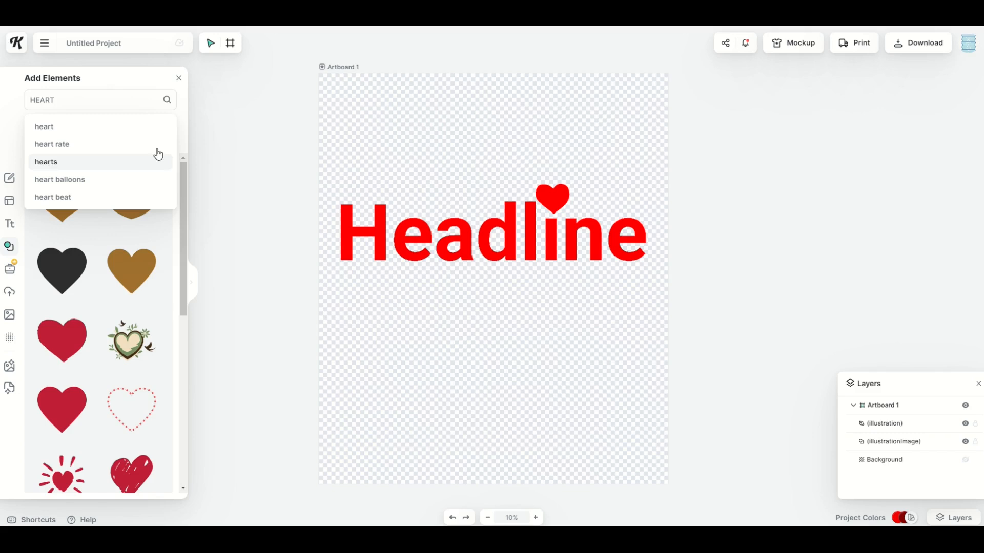
pyautogui.click(178, 78)
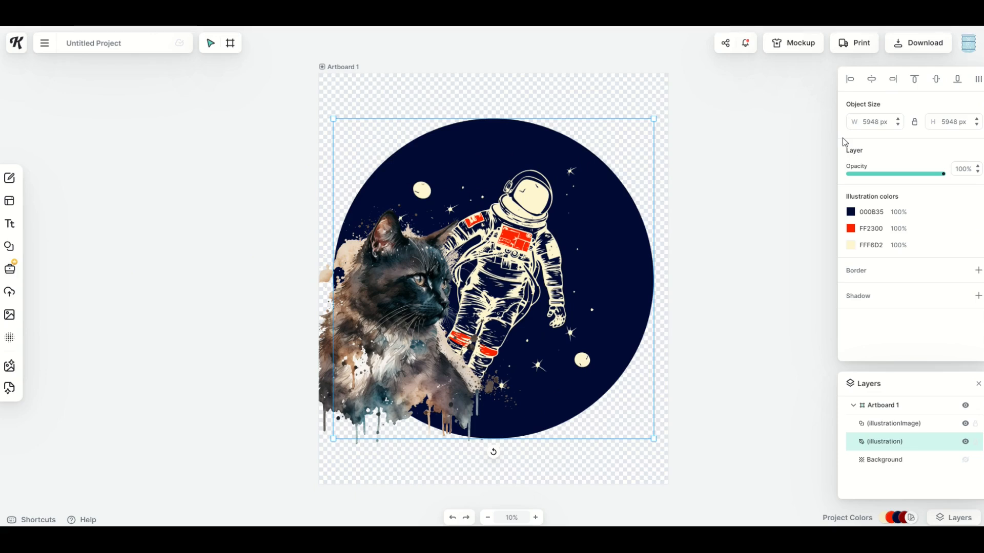
pyautogui.moveTo(525, 190)
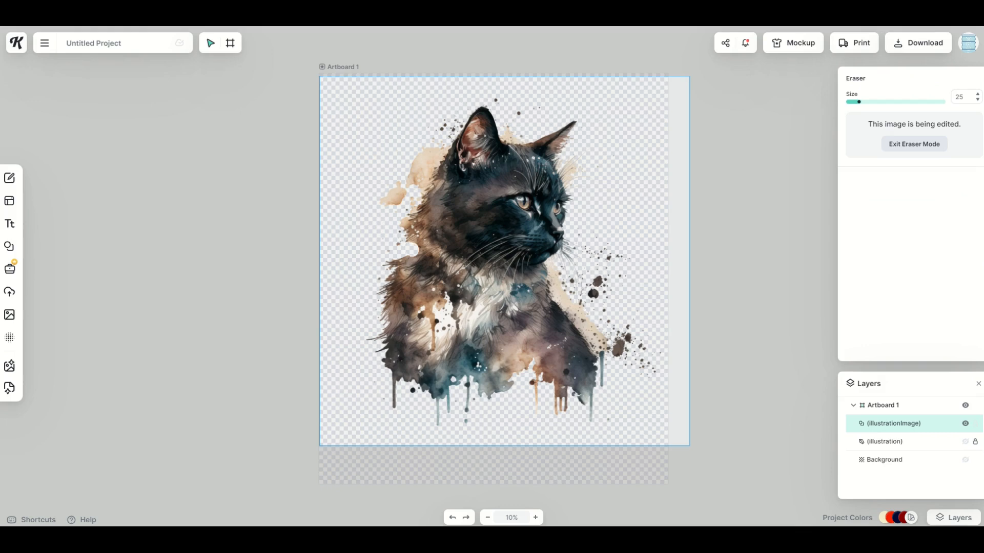
# - Enlarge the eraser, zoom on the cat's head and clear the stray specks above its ear
pyautogui.moveTo(408, 254); pyautogui.dragTo(480, 292)
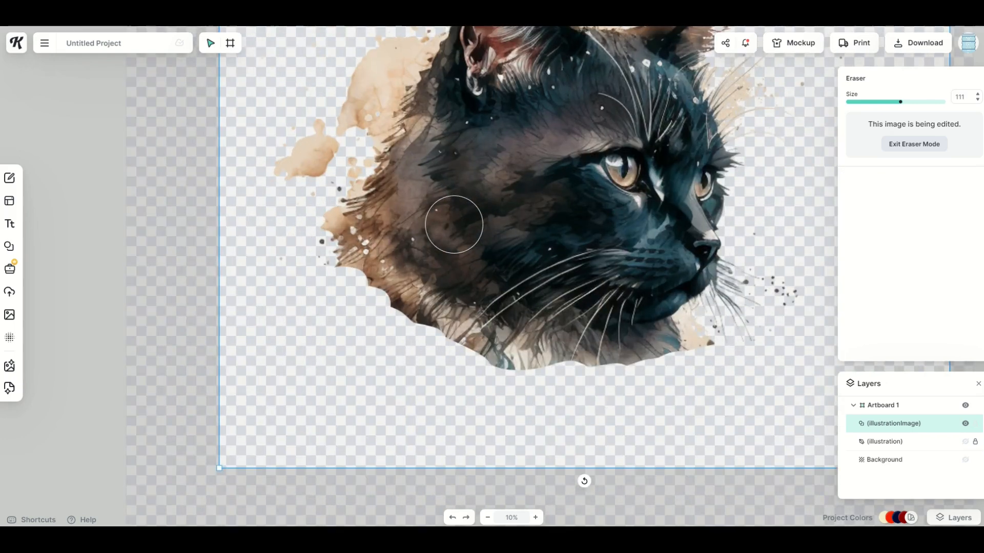
pyautogui.click(536, 517)
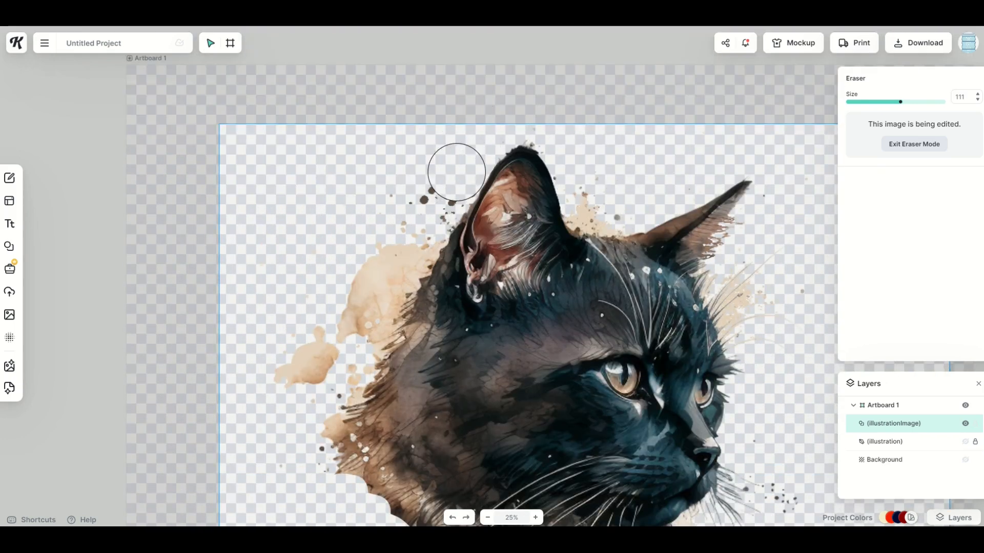
pyautogui.moveTo(456, 171); pyautogui.dragTo(420, 226)
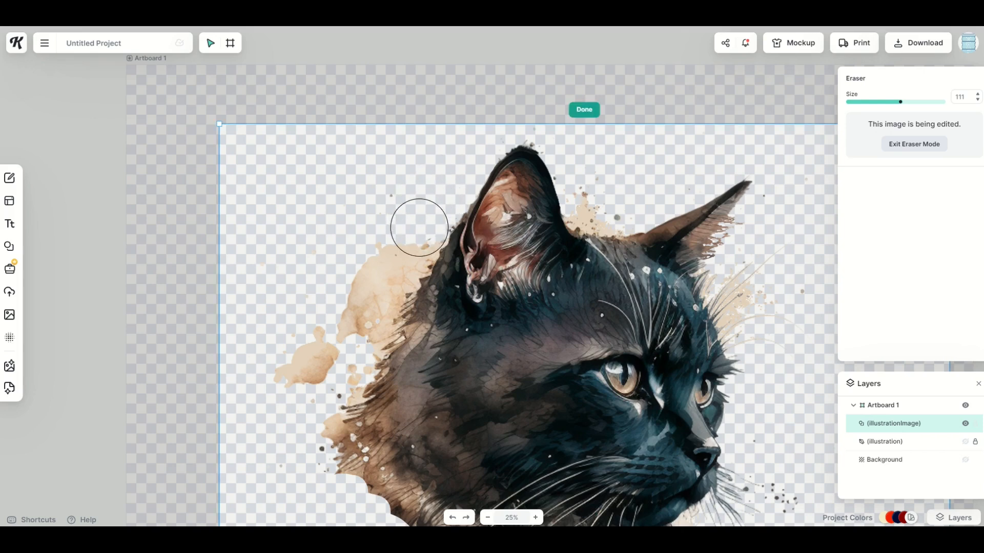
# - With a small eraser, clear a thin line along the head's edge down to the cat's neck
pyautogui.moveTo(899, 101); pyautogui.dragTo(862, 101)
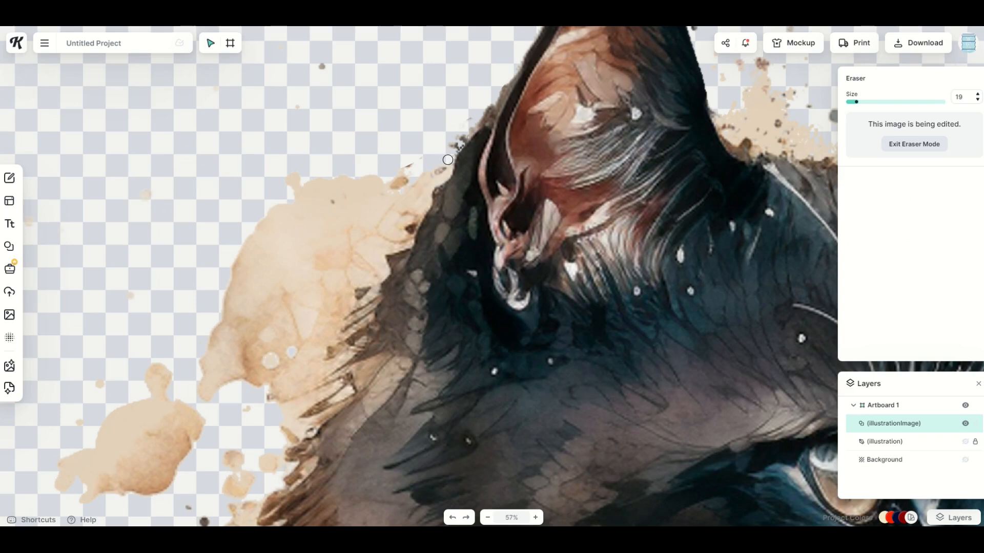
pyautogui.moveTo(448, 160); pyautogui.dragTo(407, 239)
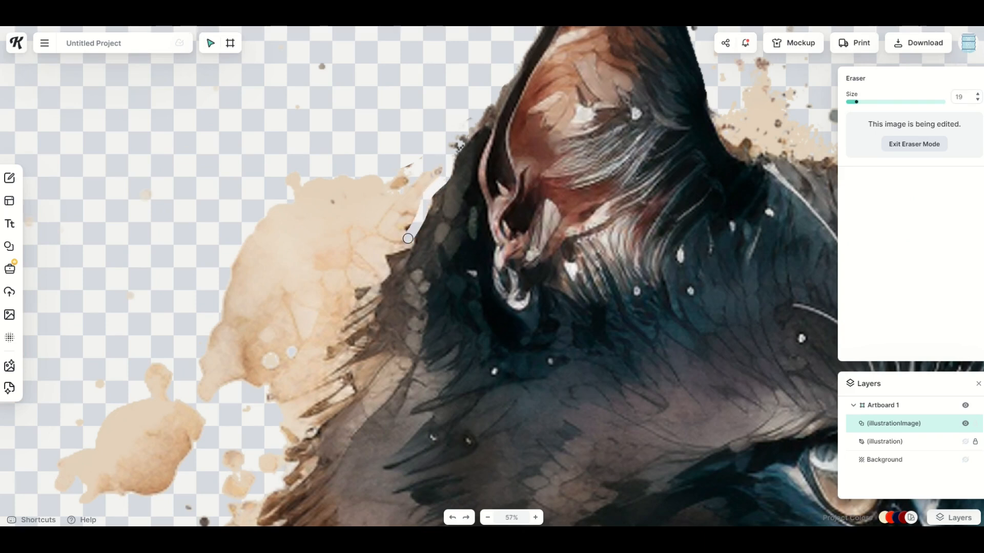
pyautogui.moveTo(407, 239); pyautogui.dragTo(345, 326)
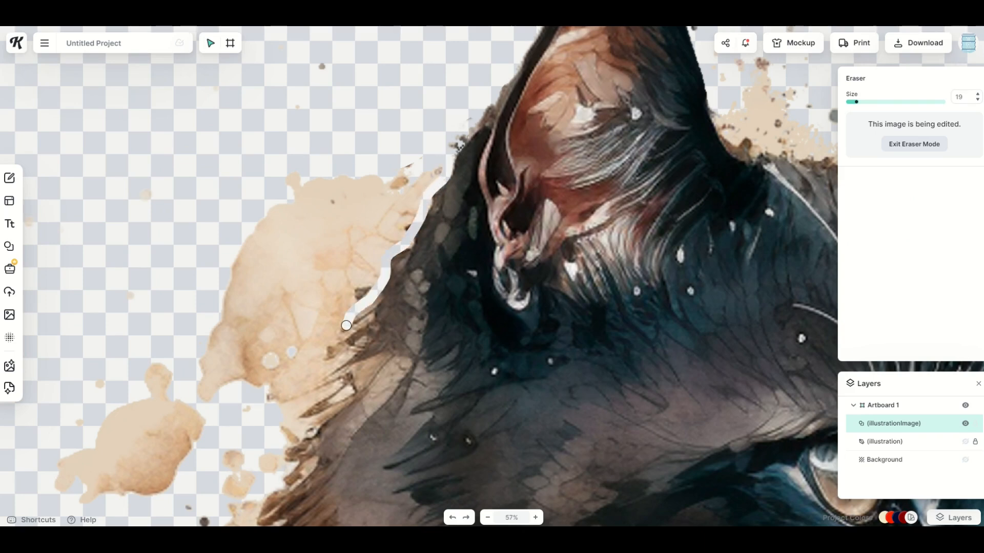
pyautogui.moveTo(345, 324); pyautogui.dragTo(305, 431)
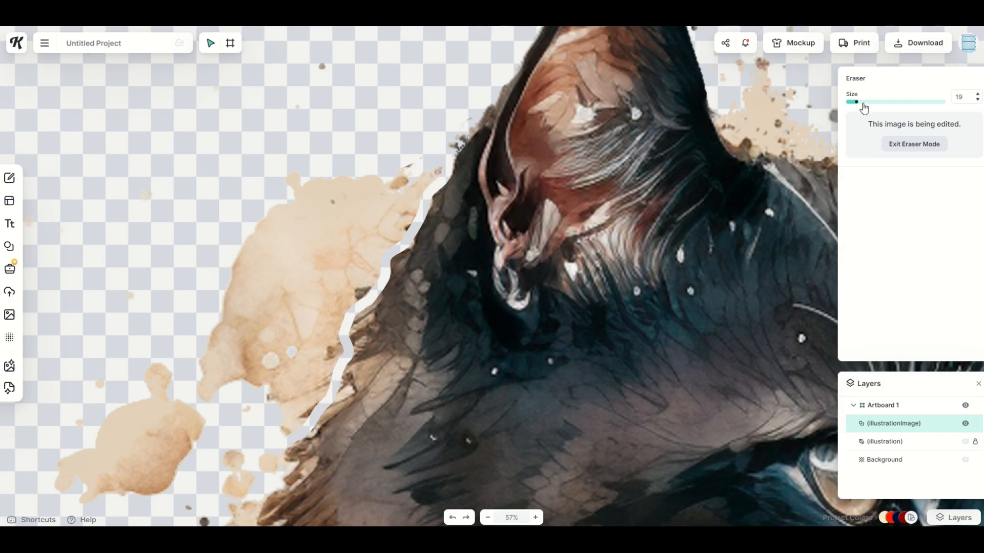
# - With a larger eraser, remove the brown splash beside the head and lower along the fur
pyautogui.moveTo(855, 101); pyautogui.dragTo(884, 101)
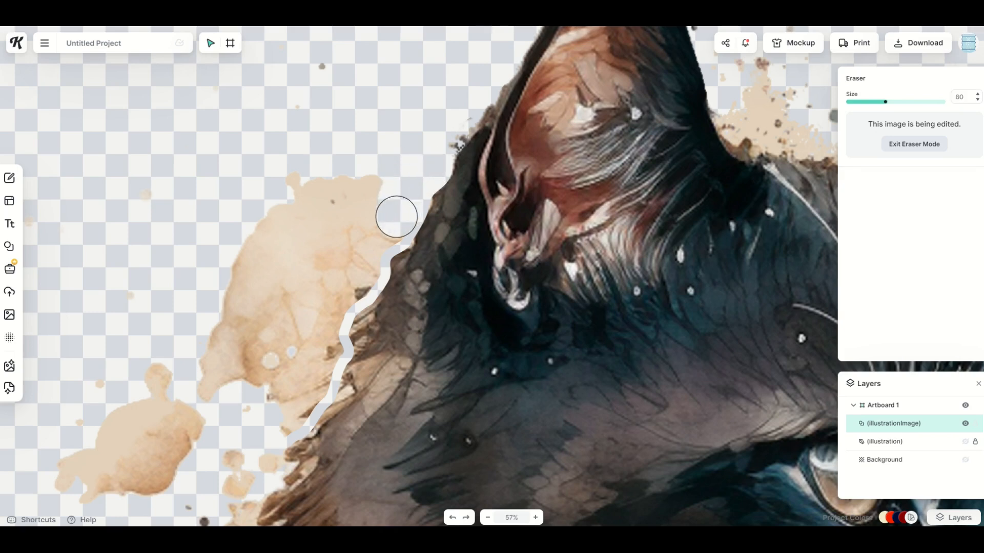
pyautogui.moveTo(396, 217); pyautogui.dragTo(325, 321)
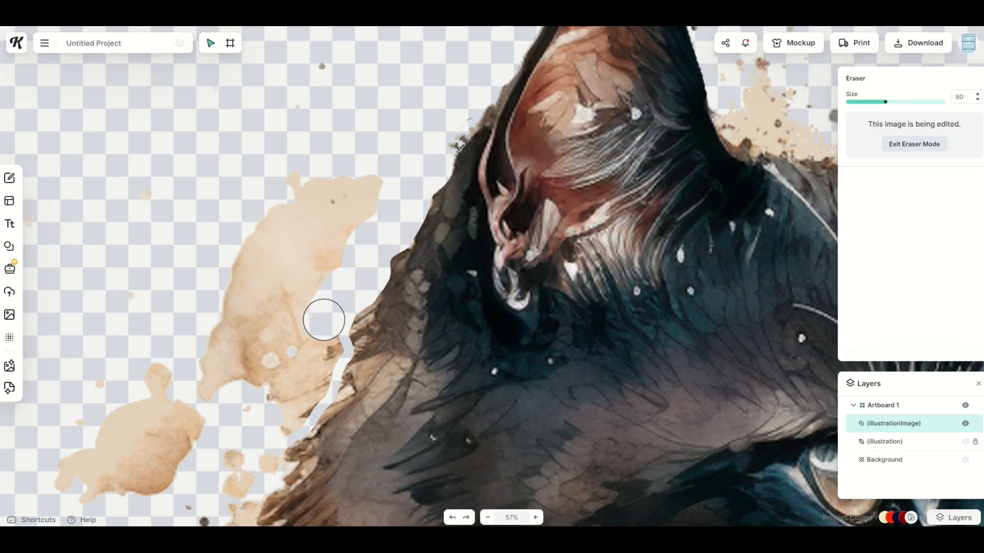
pyautogui.moveTo(325, 321); pyautogui.dragTo(321, 354)
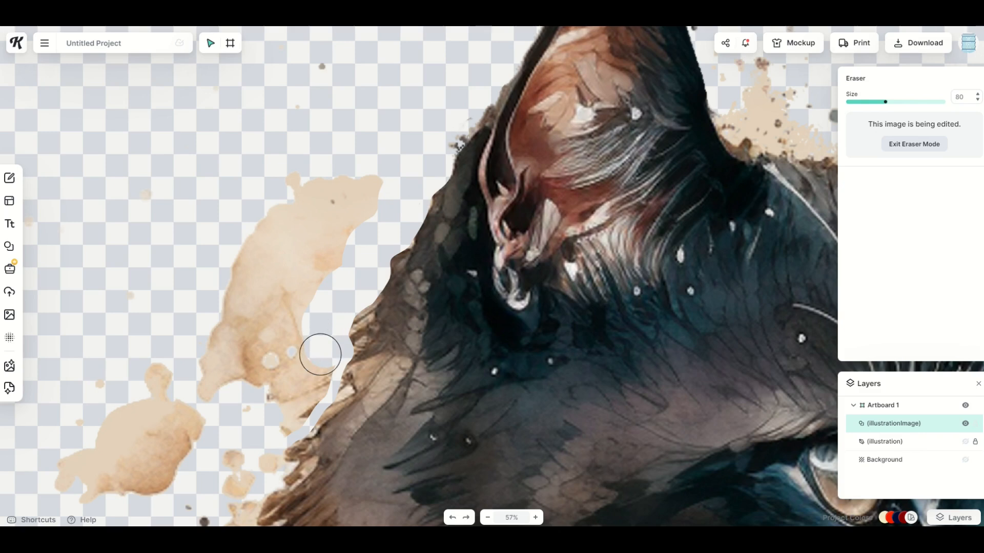
pyautogui.moveTo(319, 355); pyautogui.dragTo(282, 405)
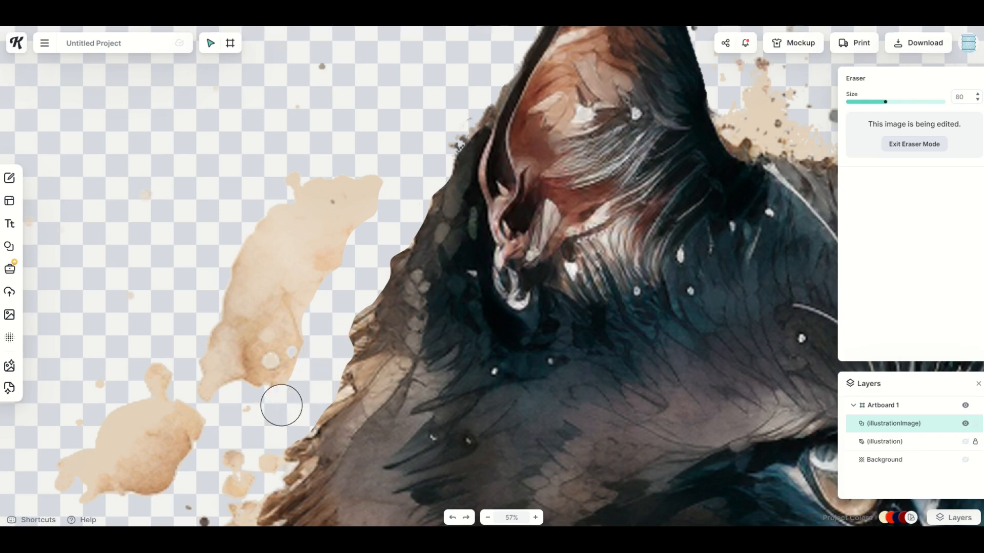
pyautogui.moveTo(281, 404); pyautogui.dragTo(294, 182)
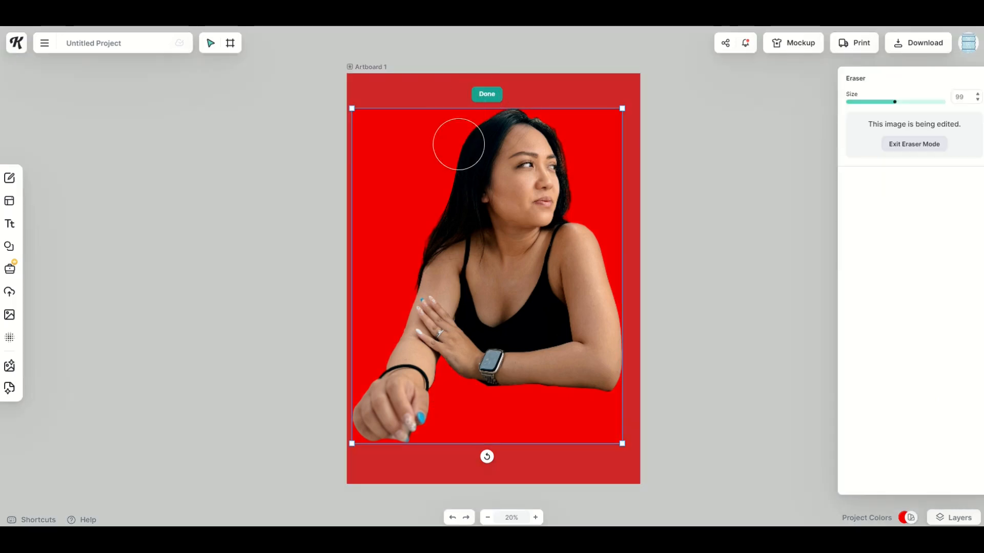
# - Erase a straight line across the woman's forearms with a smaller brush, then go to the templates gallery
pyautogui.moveTo(895, 101); pyautogui.dragTo(865, 101)
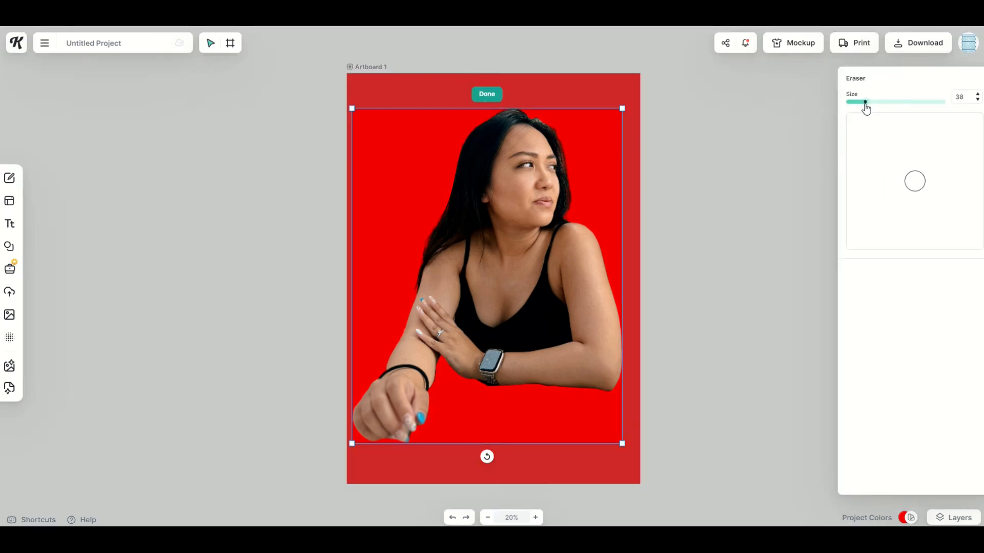
pyautogui.moveTo(865, 101); pyautogui.dragTo(854, 101)
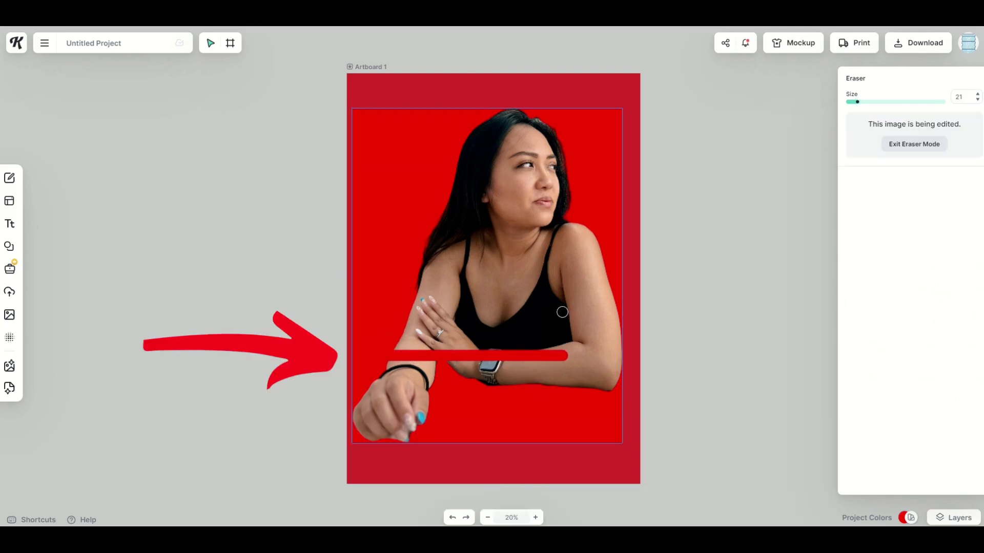
pyautogui.moveTo(562, 311); pyautogui.dragTo(593, 357)
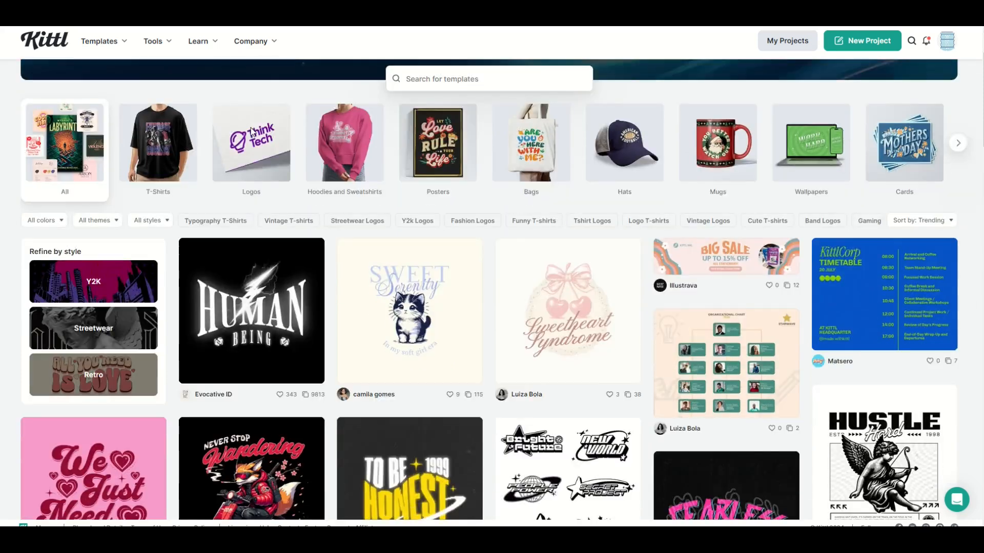
# - Find and load the Cosmic Nightmare T-shirt template from the gallery
pyautogui.scroll(-3)
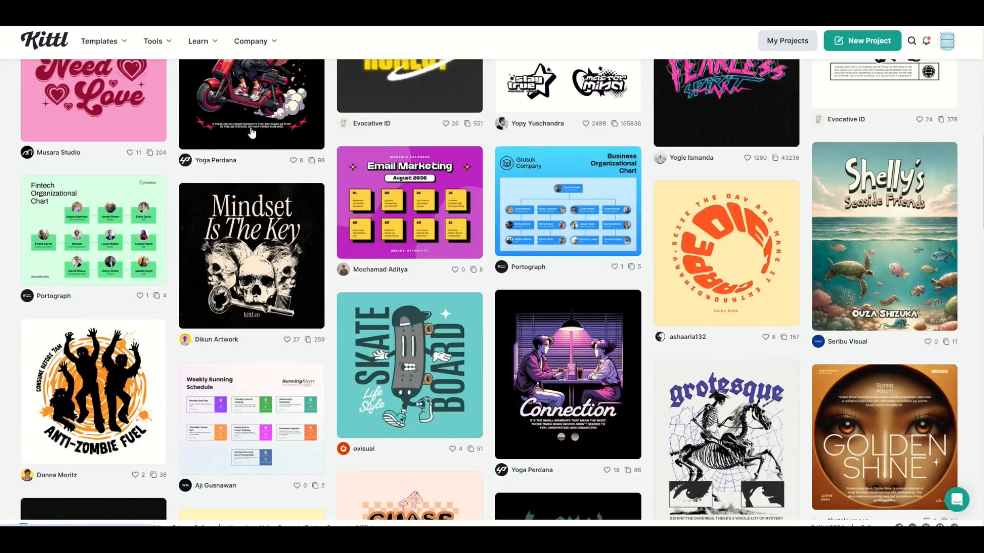
pyautogui.scroll(-3)
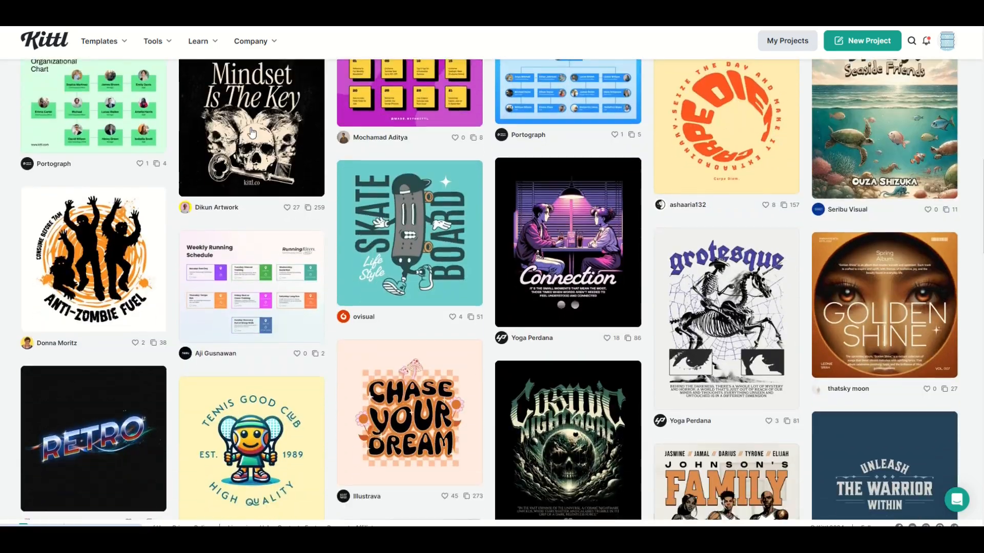
pyautogui.scroll(-3)
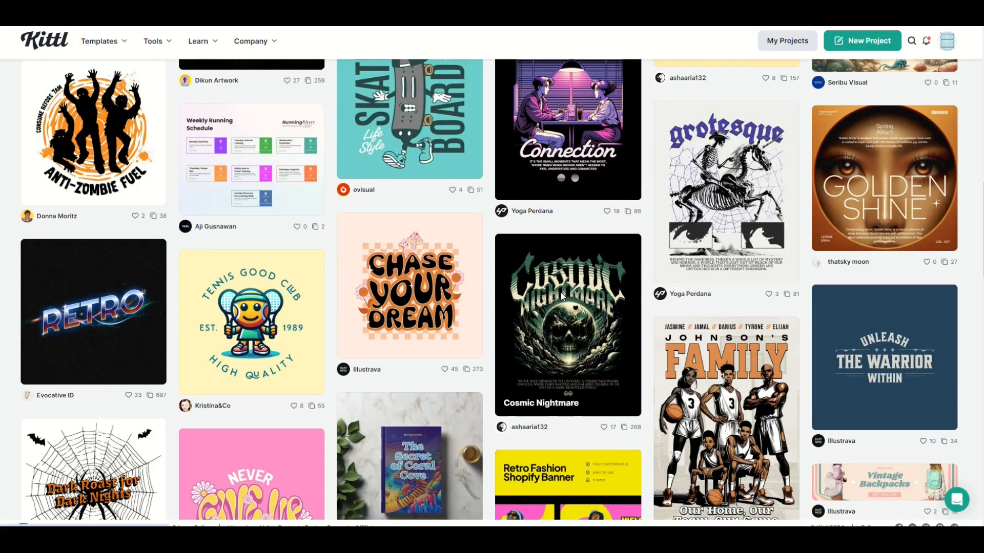
pyautogui.click(861, 41)
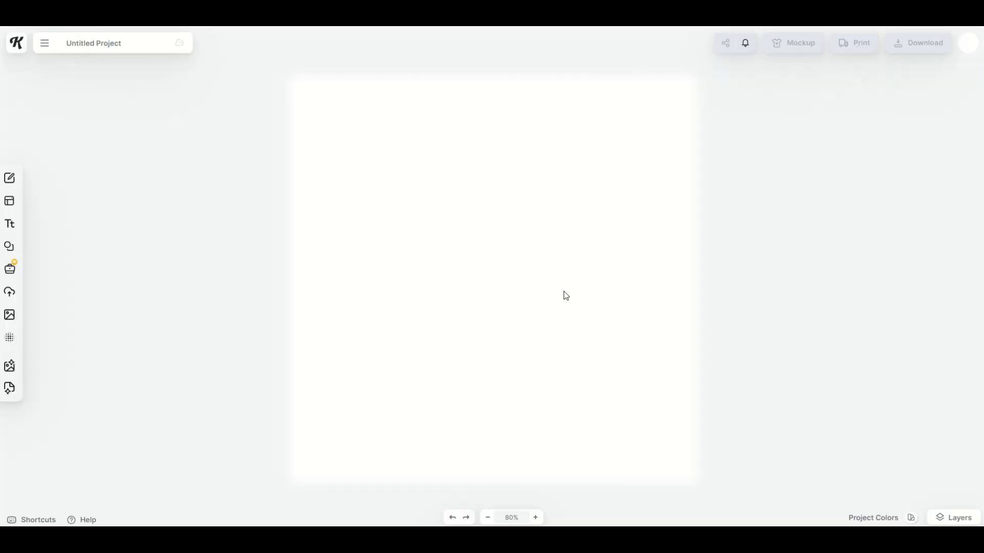
# - Enlarge the skull planet image by its corner handle on the black artboard
pyautogui.click(9, 201)
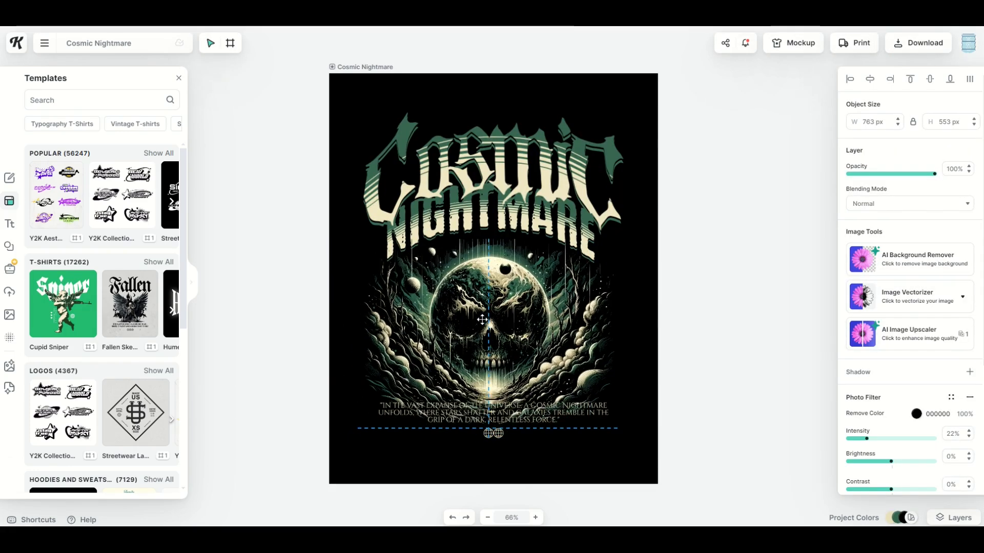
pyautogui.click(480, 319)
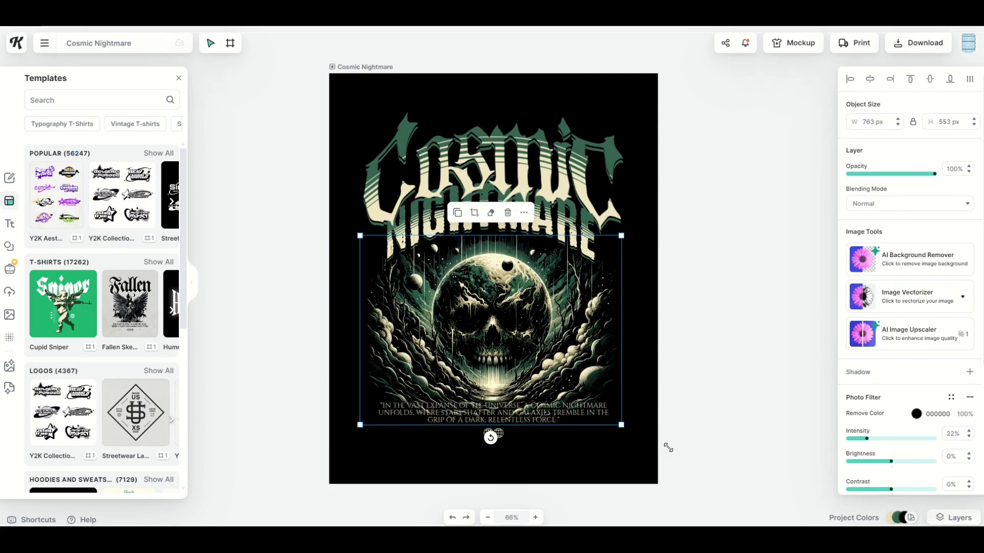
pyautogui.moveTo(621, 424); pyautogui.dragTo(651, 448)
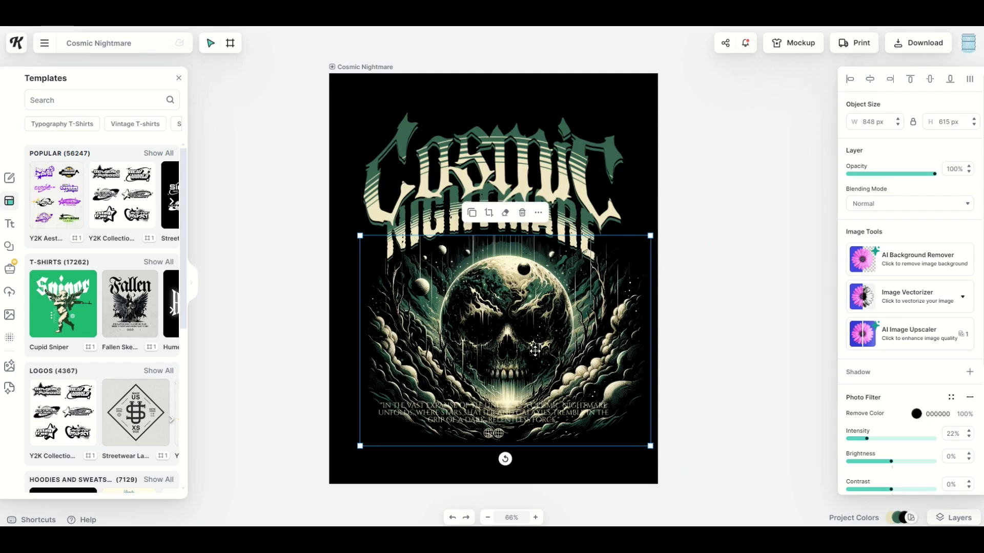